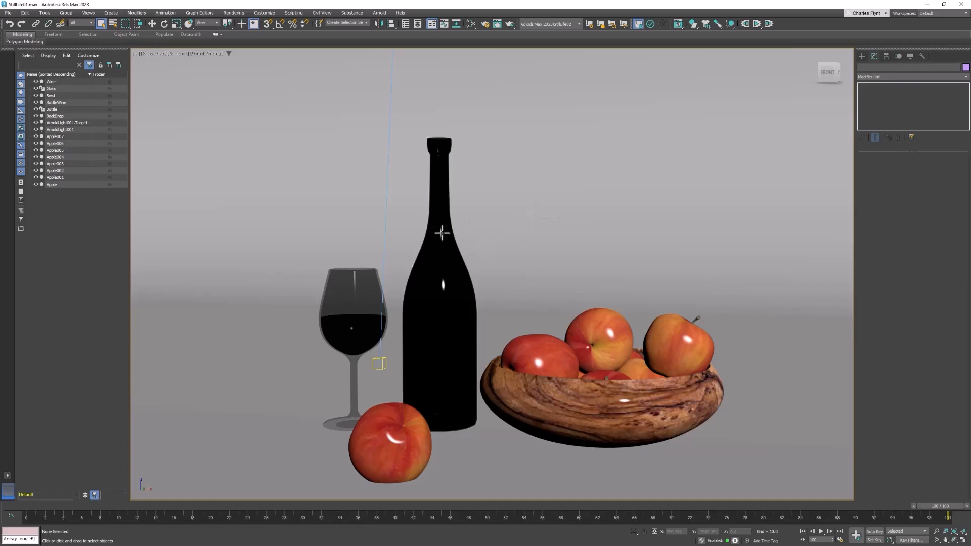
# Step: Select the bottle, Arnold light and backdrop, then Hide Unselected and hide the backdrop
pyautogui.click(439, 279)
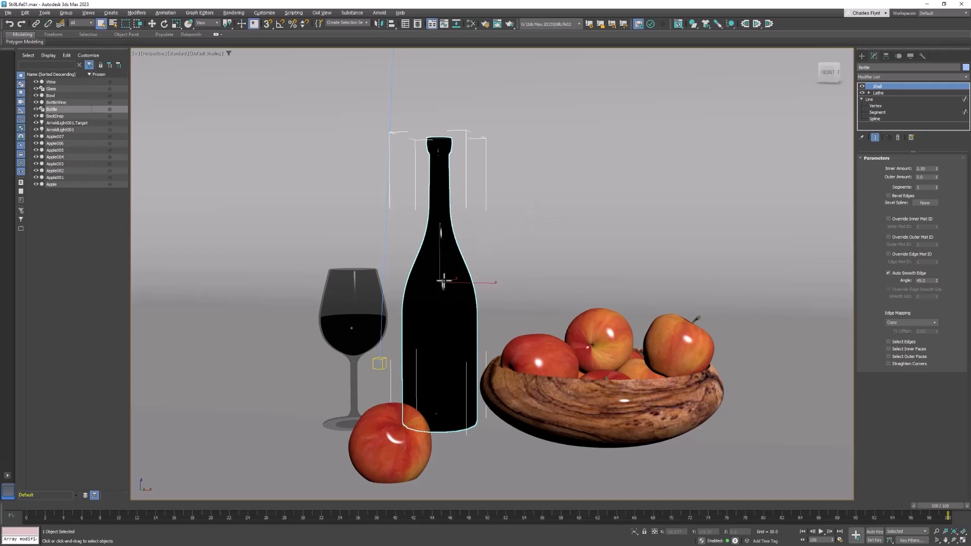
pyautogui.moveTo(514, 189)
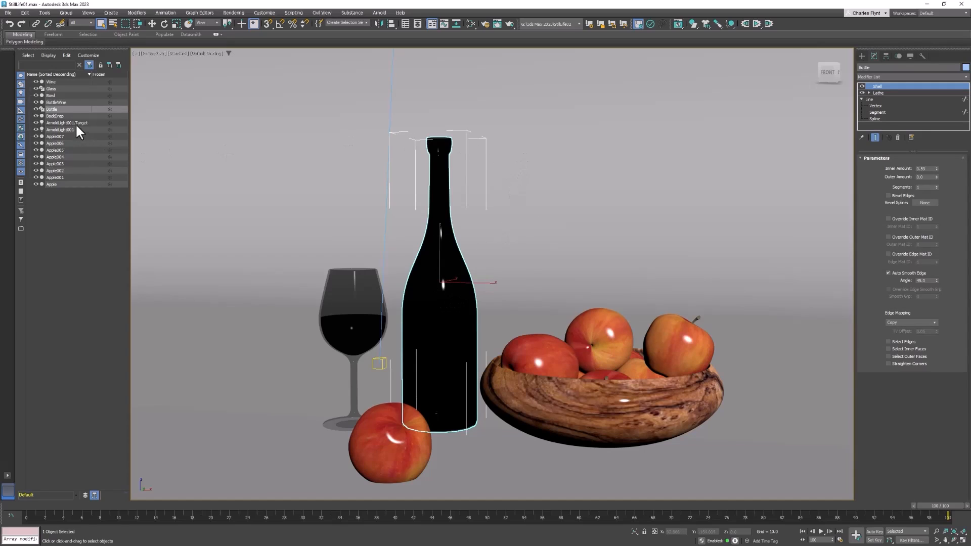
pyautogui.click(60, 126)
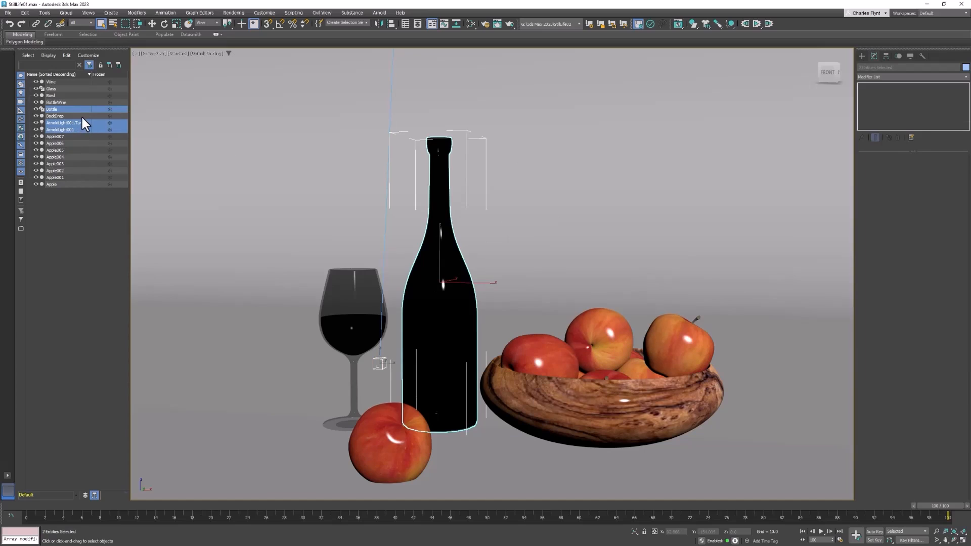
pyautogui.click(55, 115)
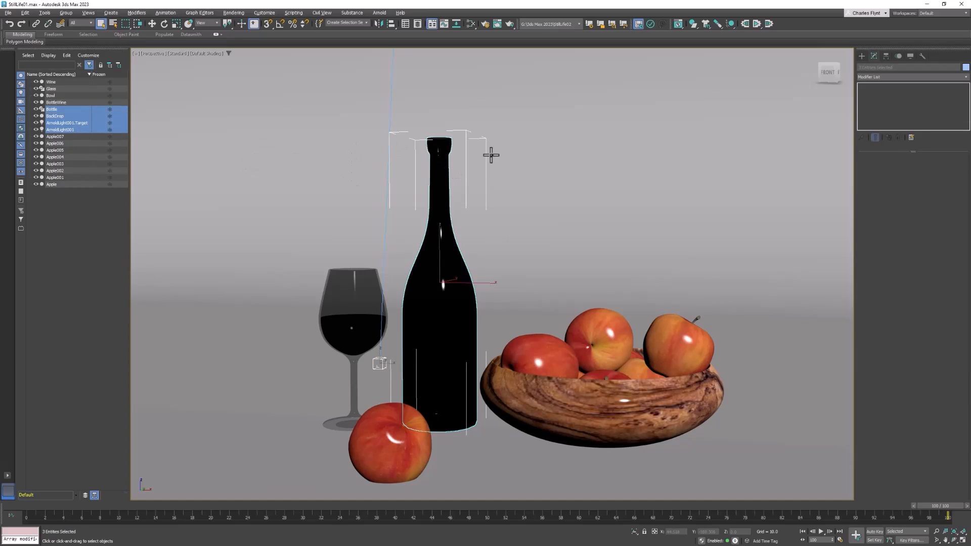
pyautogui.rightClick(491, 155)
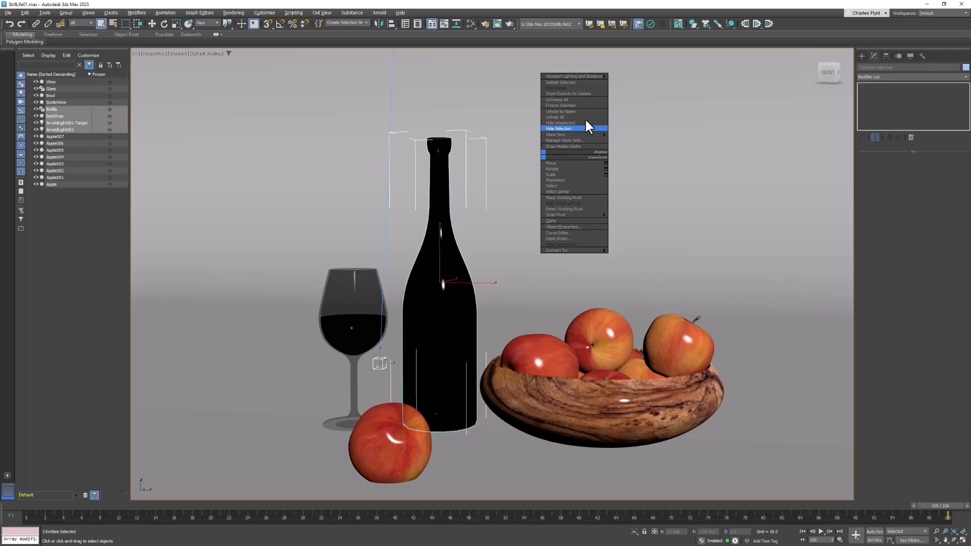
pyautogui.moveTo(587, 122)
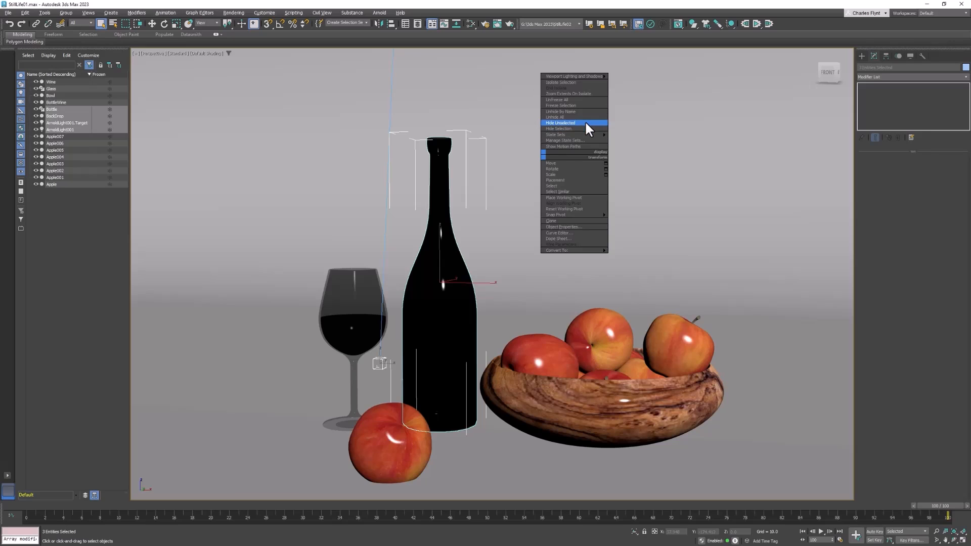
pyautogui.click(560, 122)
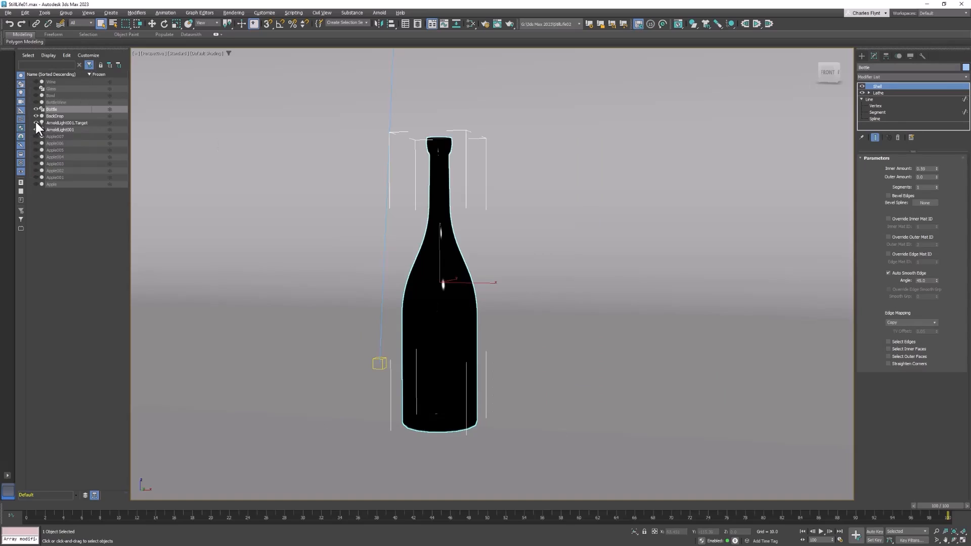
pyautogui.click(52, 109)
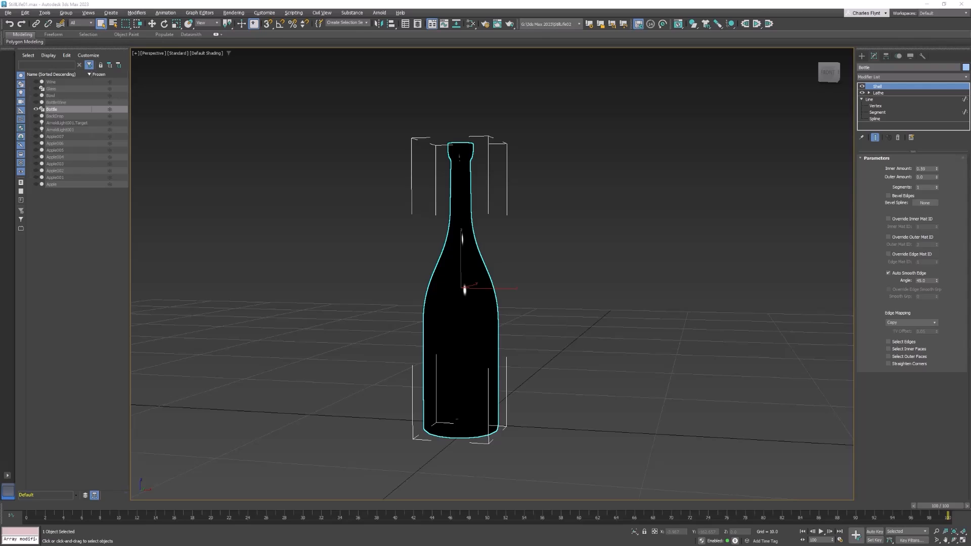
pyautogui.moveTo(428, 286)
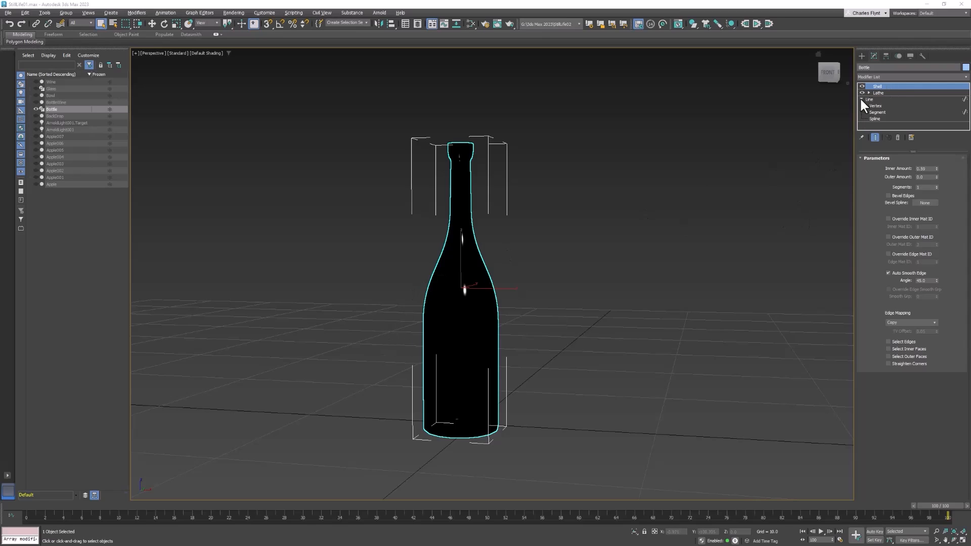
# Step: Collapse the Line entry in the bottle's modifier stack to inspect its Lathe and Shell history
pyautogui.click(861, 99)
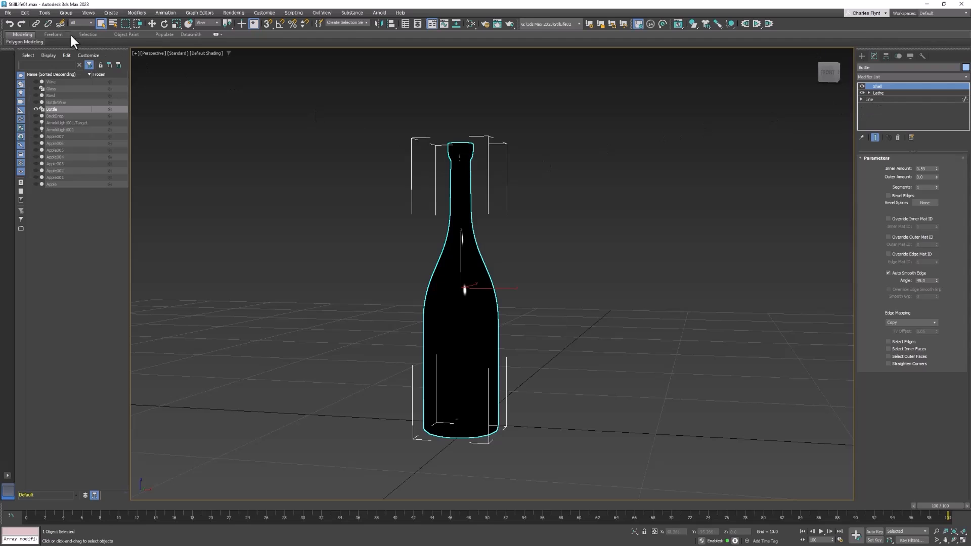
# Step: Use File > Save As with the + increment button to save StillLife02.max
pyautogui.click(8, 13)
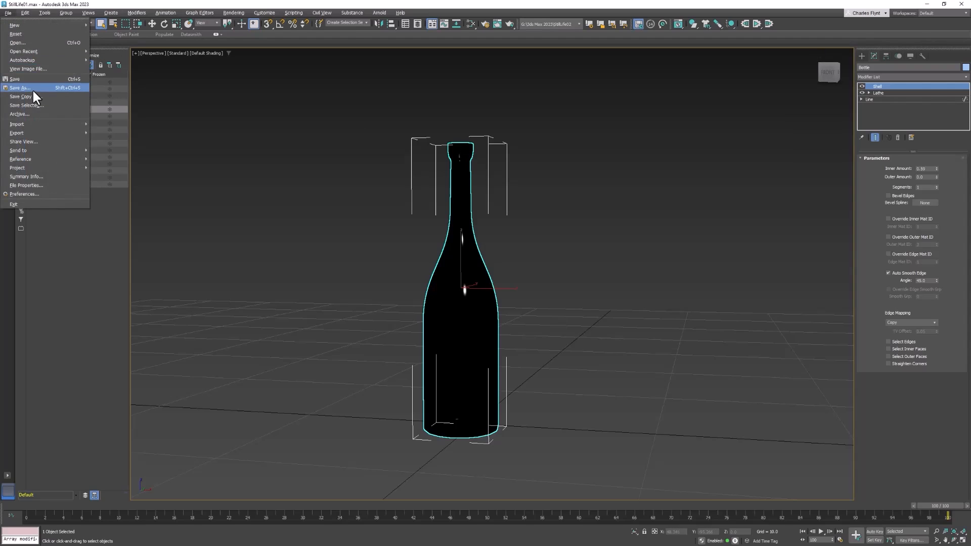
pyautogui.click(21, 87)
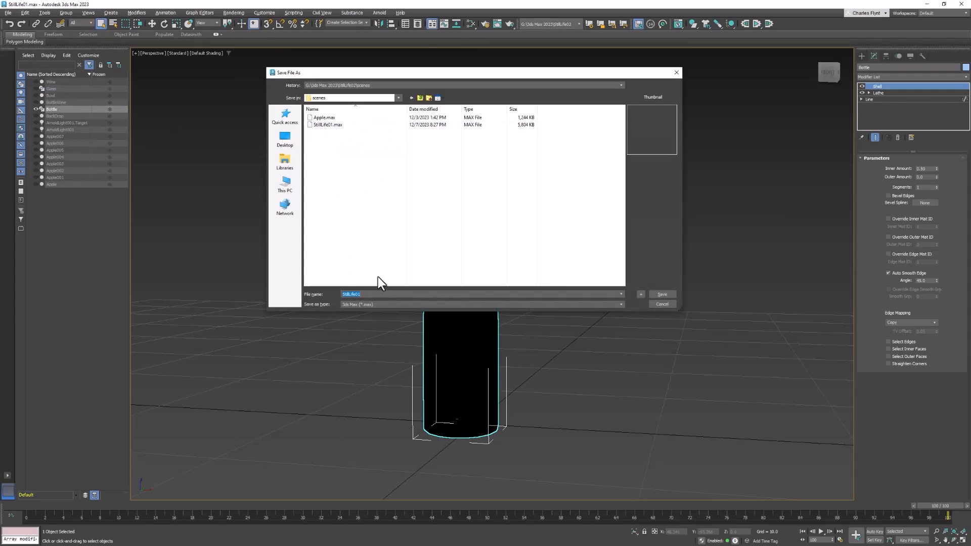
pyautogui.moveTo(643, 301)
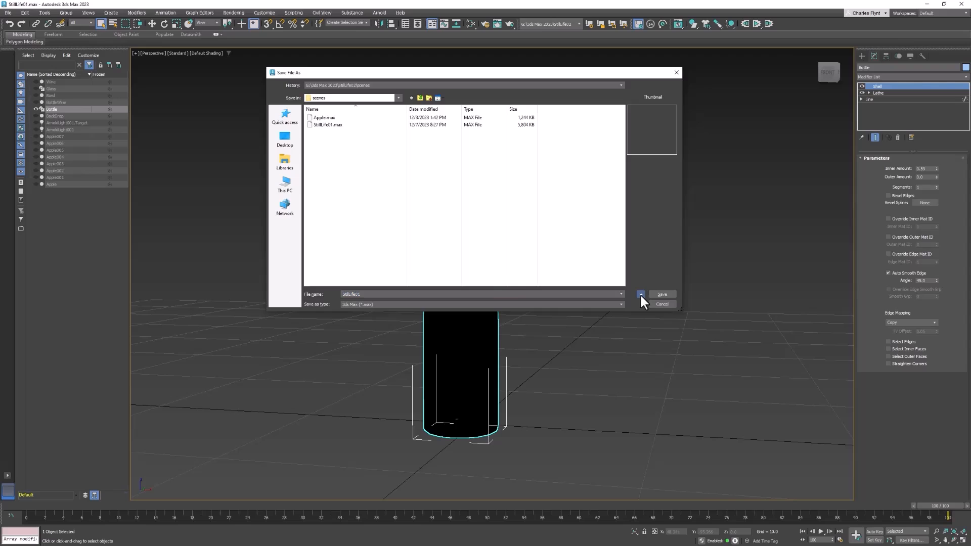
pyautogui.click(661, 295)
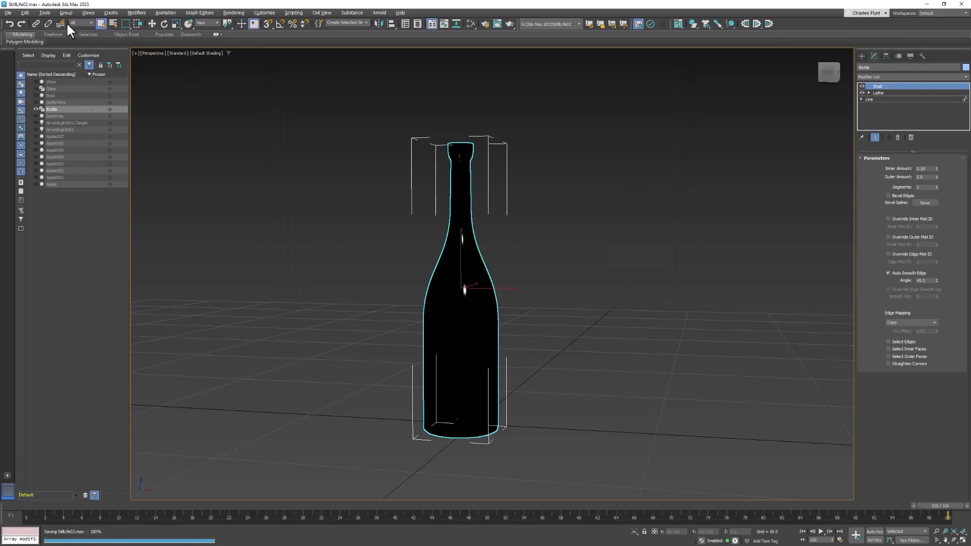
pyautogui.moveTo(255, 92)
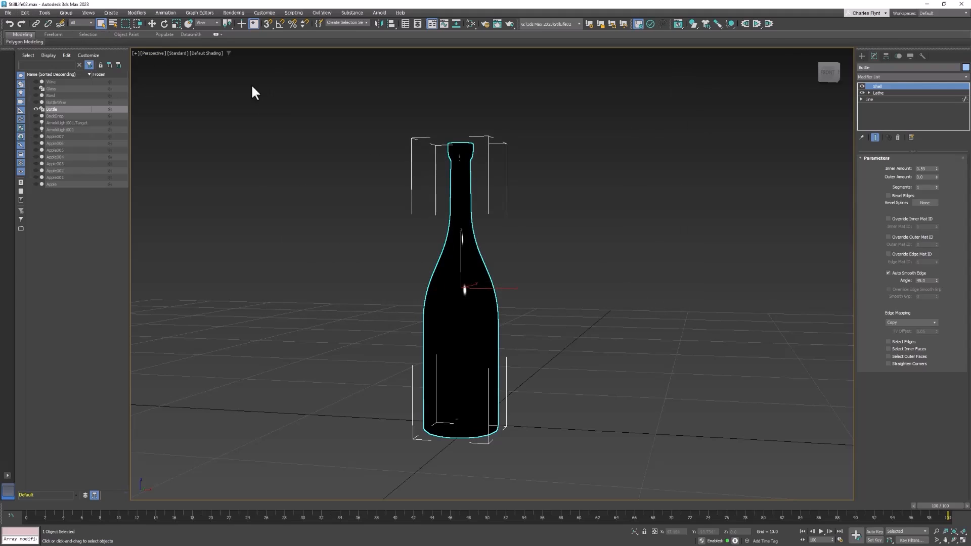
pyautogui.moveTo(503, 221)
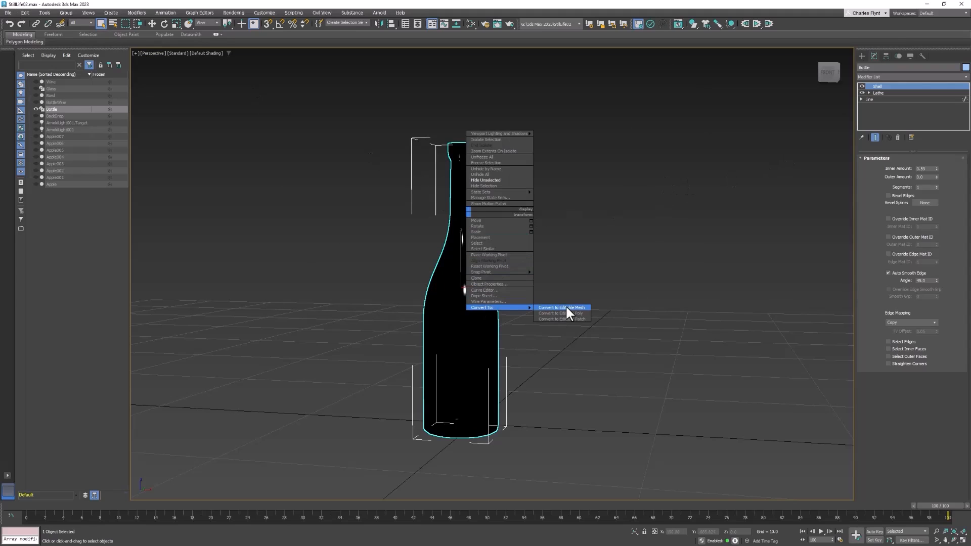
# Step: Convert the bottle to Editable Poly and select a ring of lower-body polygons
pyautogui.click(555, 314)
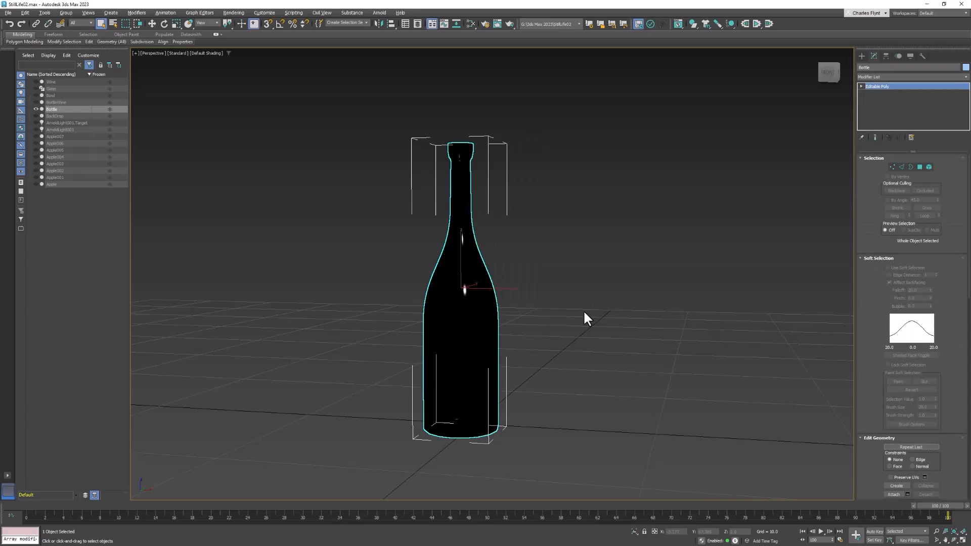
pyautogui.moveTo(208, 68)
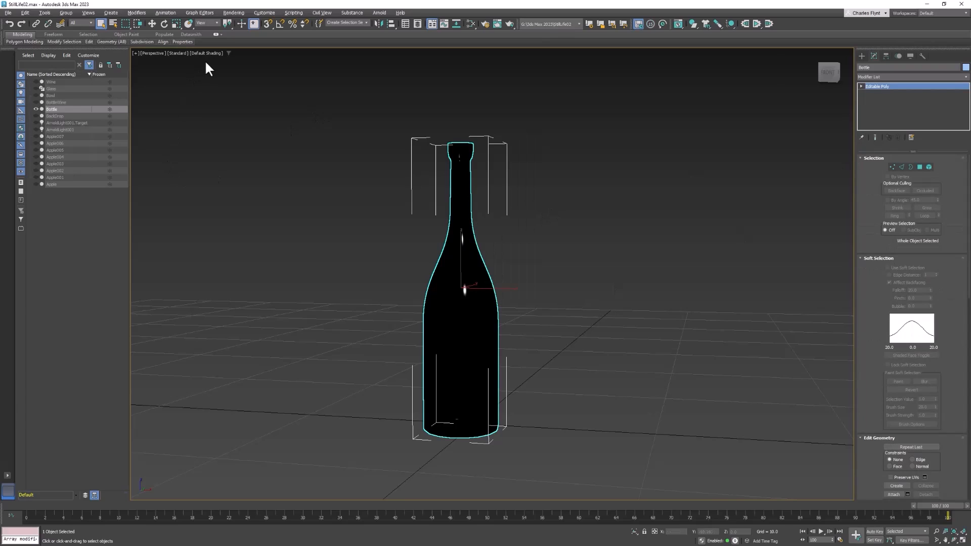
pyautogui.moveTo(206, 59)
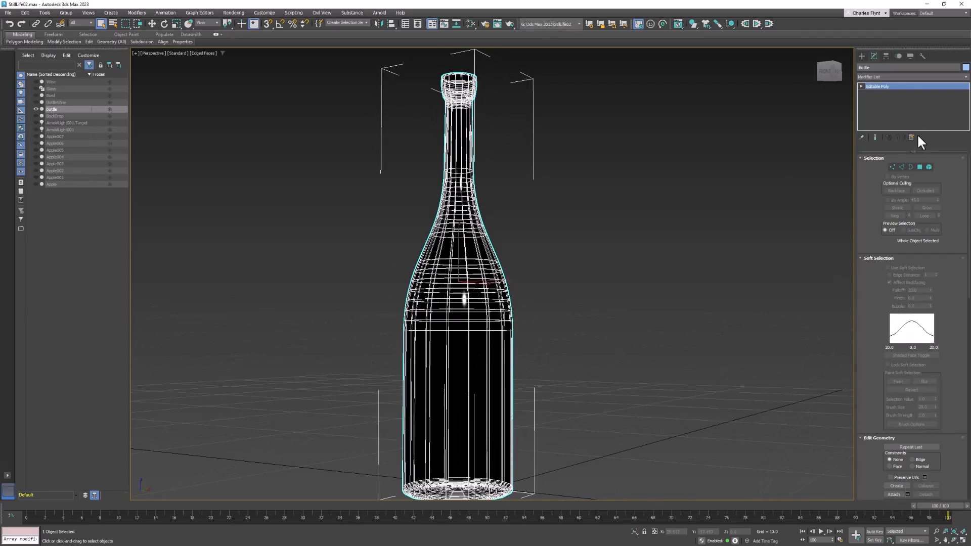
pyautogui.click(918, 168)
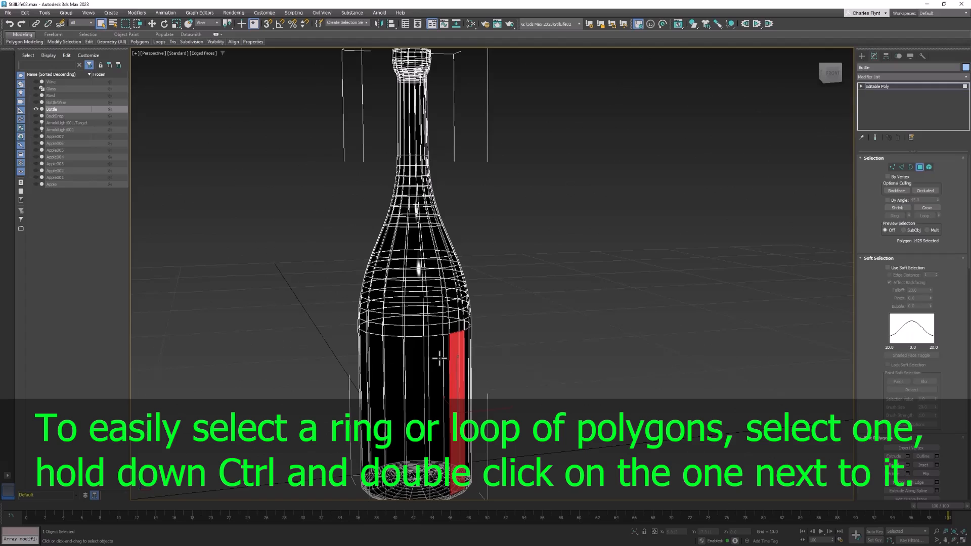
pyautogui.doubleClick(446, 359)
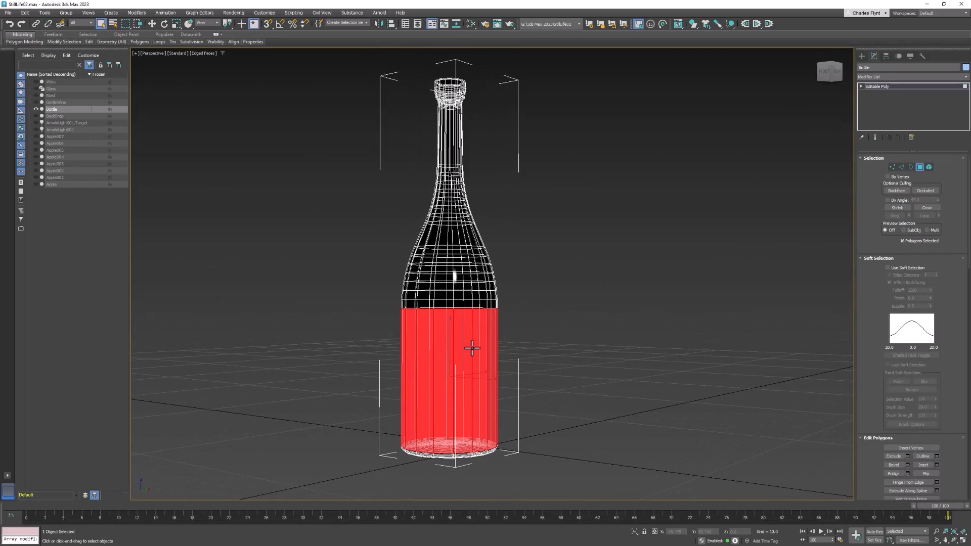
pyautogui.moveTo(535, 304)
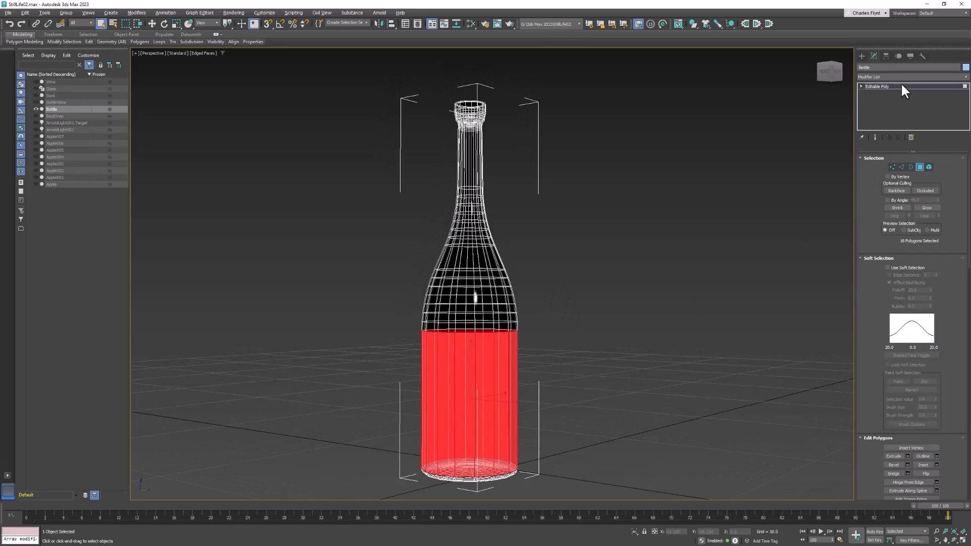
# Step: Add an Unwrap UVW modifier and apply a Cylindrical Map to the selected label faces
pyautogui.click(907, 77)
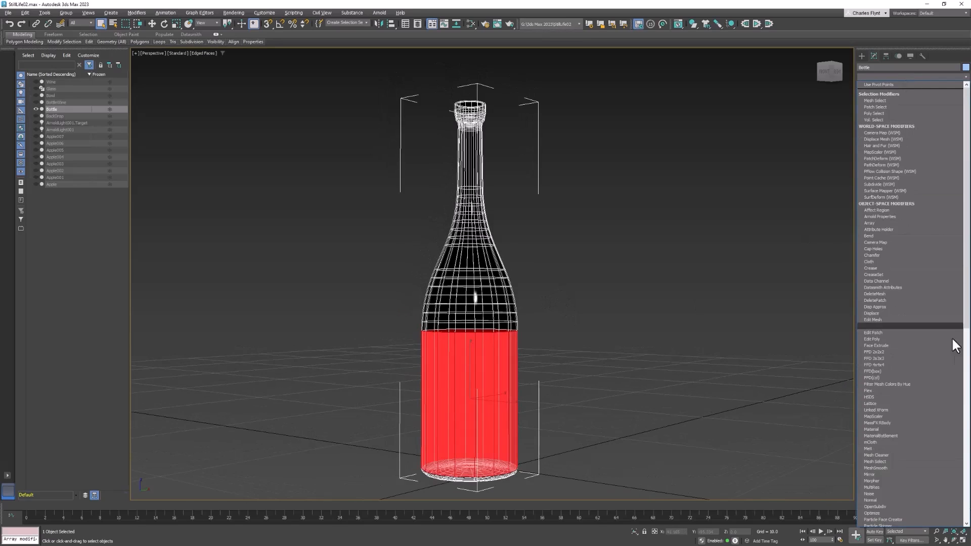
pyautogui.scroll(-3)
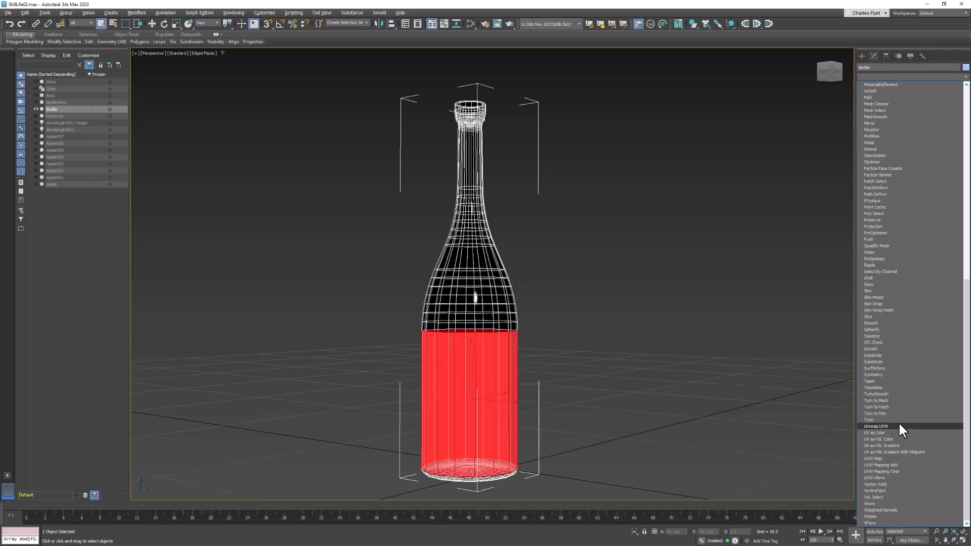
pyautogui.click(877, 425)
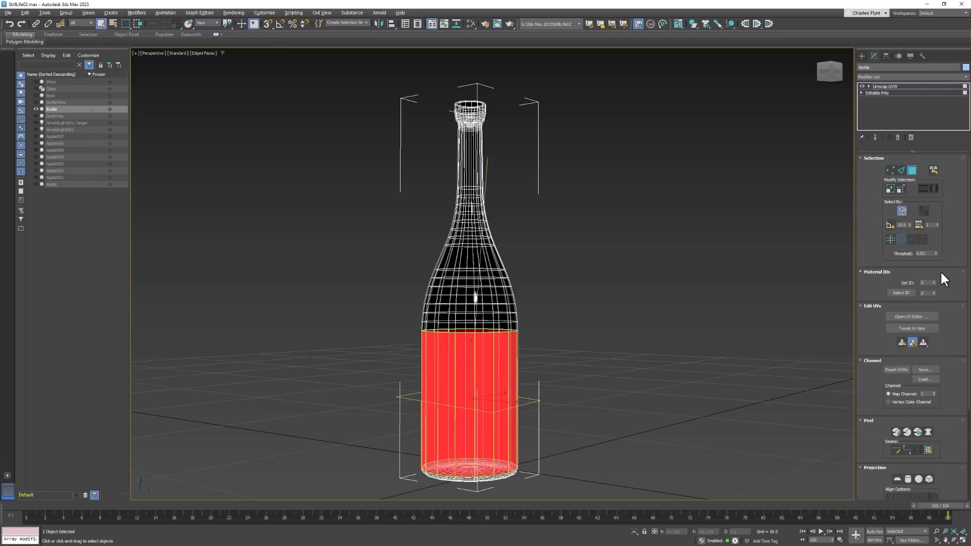
pyautogui.scroll(-3)
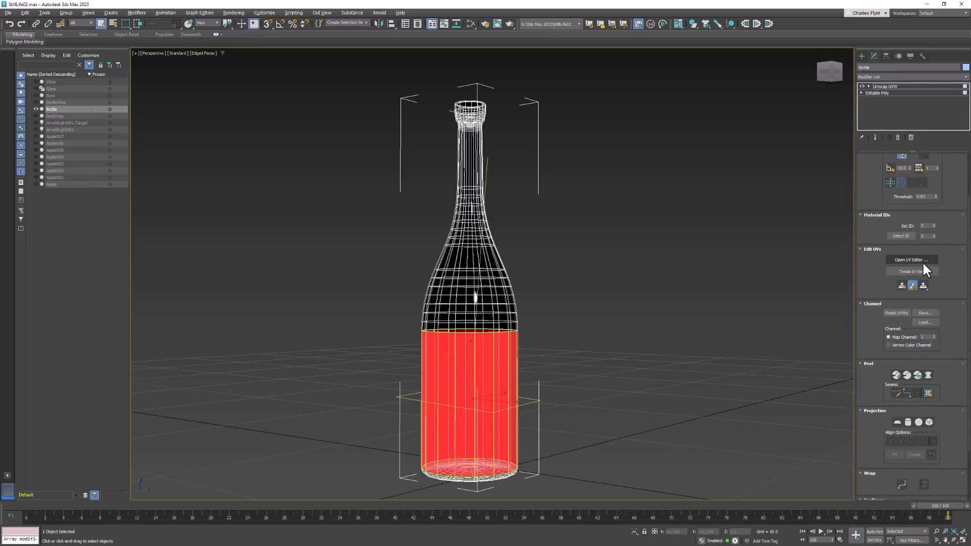
pyautogui.scroll(-3)
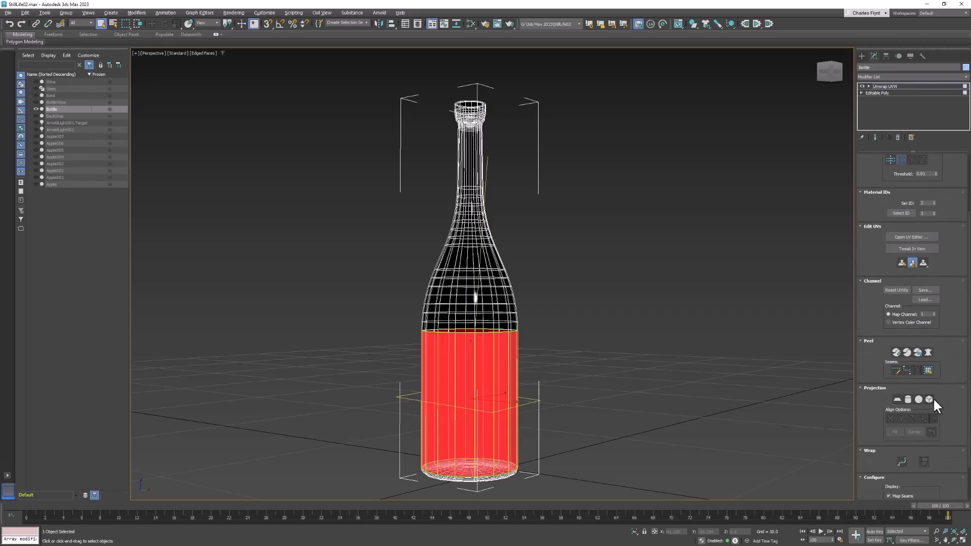
pyautogui.moveTo(918, 399)
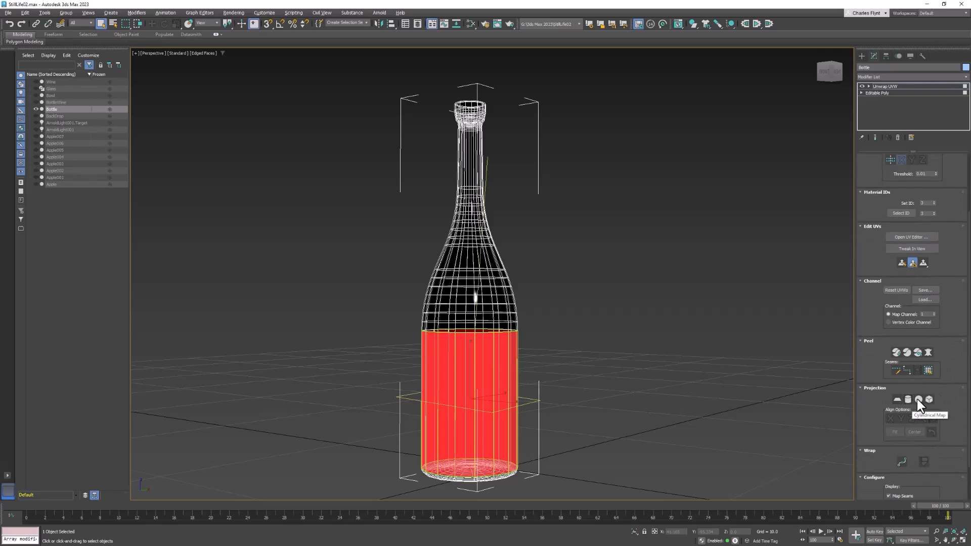
pyautogui.moveTo(888, 421)
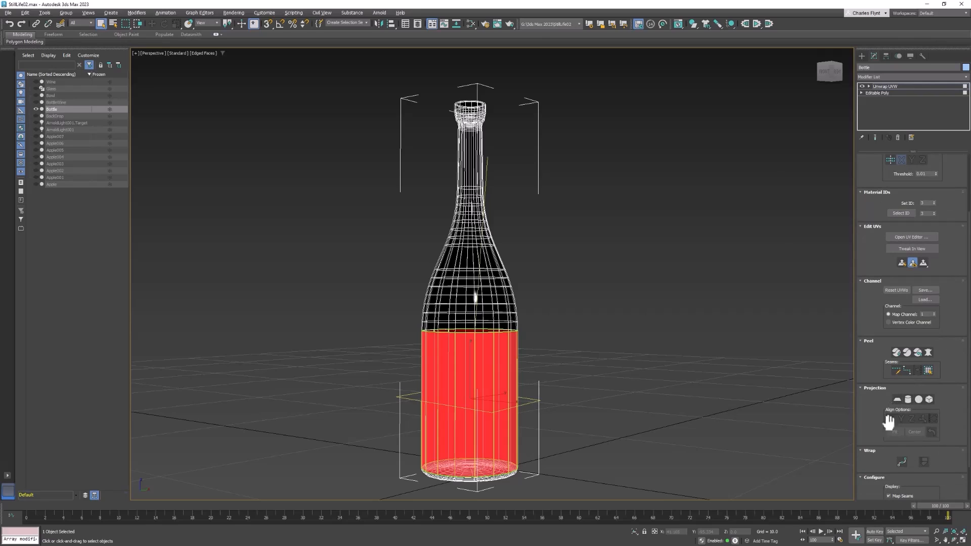
pyautogui.moveTo(910, 405)
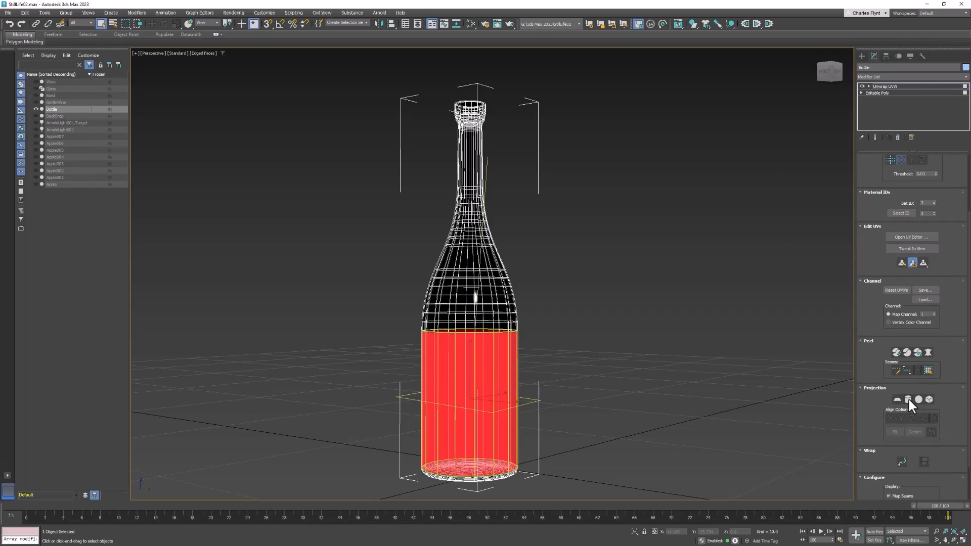
pyautogui.click(908, 399)
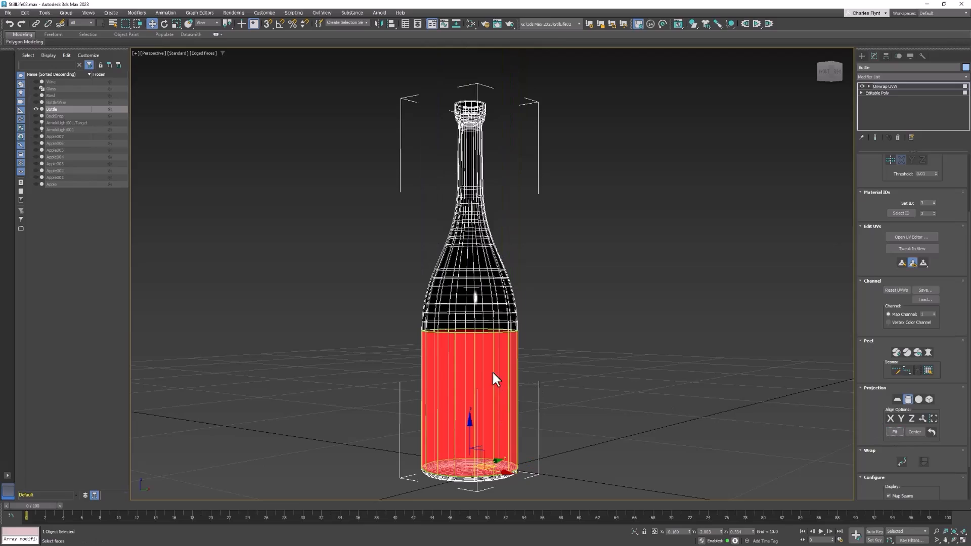
pyautogui.moveTo(673, 403)
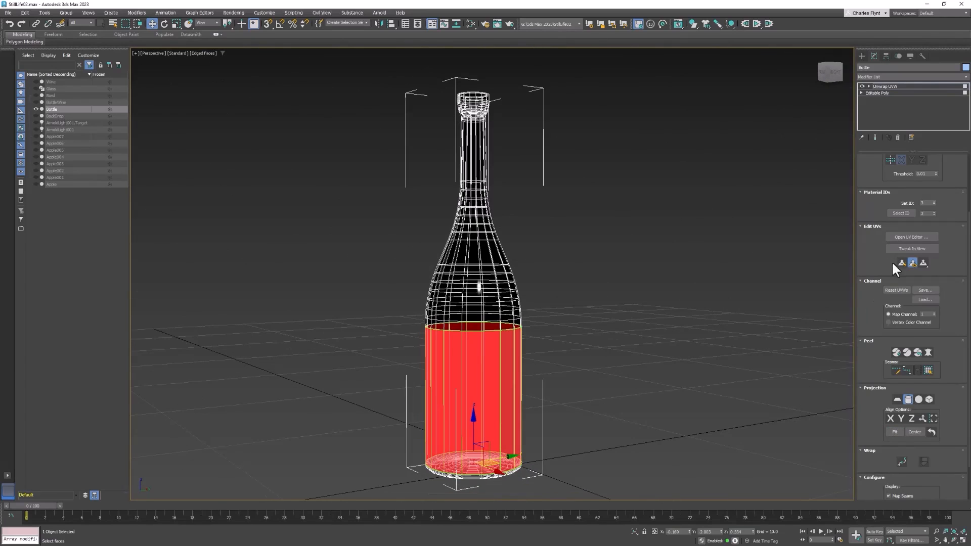
# Step: Open the Edit UVWs editor for the label faces and its checker texture dropdown
pyautogui.click(909, 237)
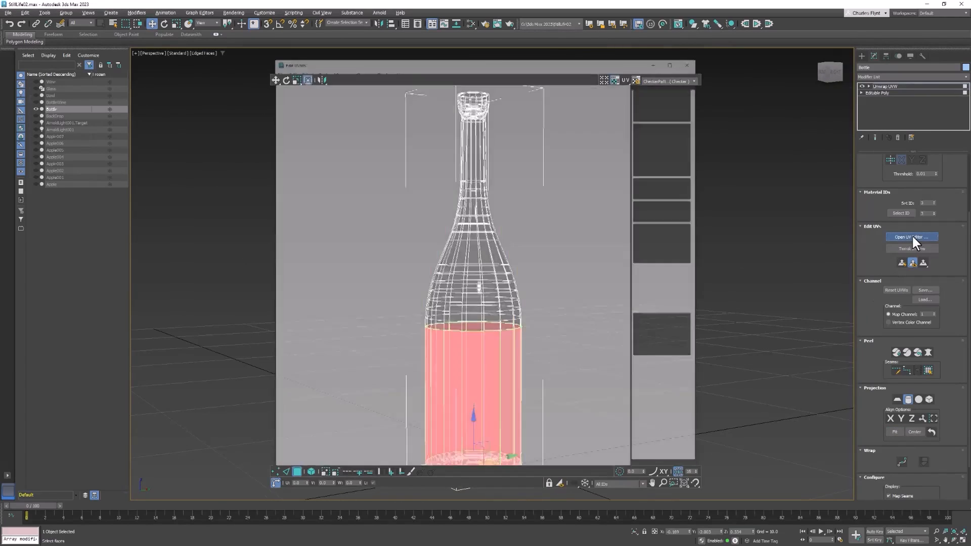
pyautogui.click(910, 236)
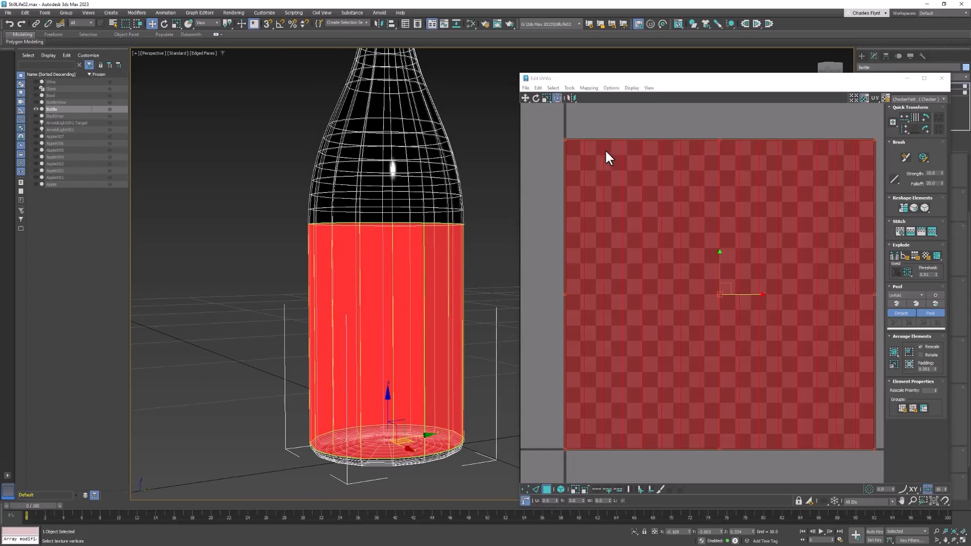
pyautogui.moveTo(615, 183)
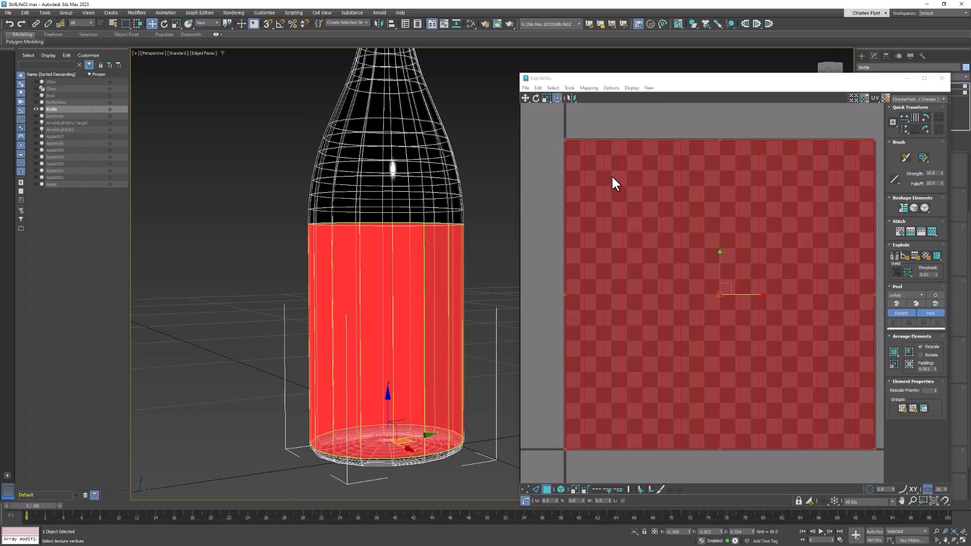
pyautogui.moveTo(784, 262)
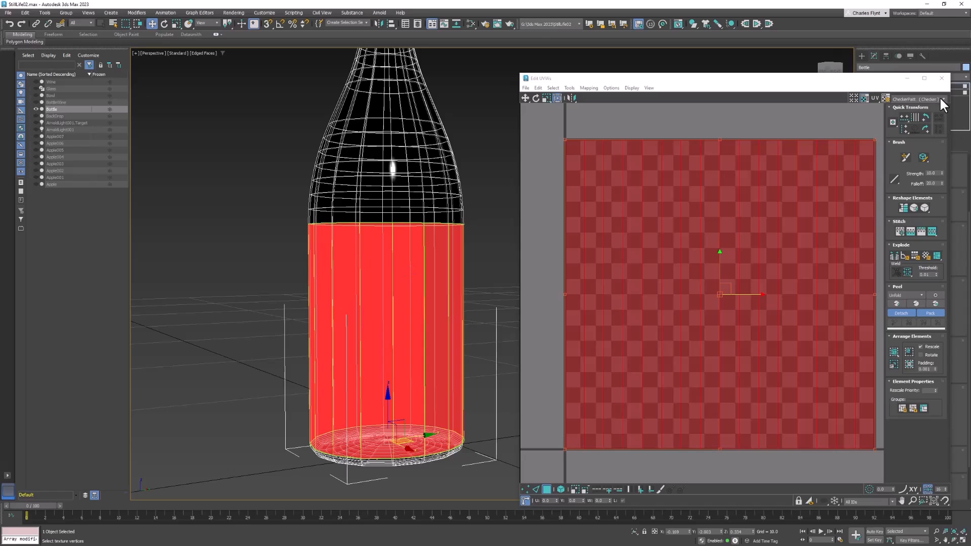
pyautogui.click(922, 99)
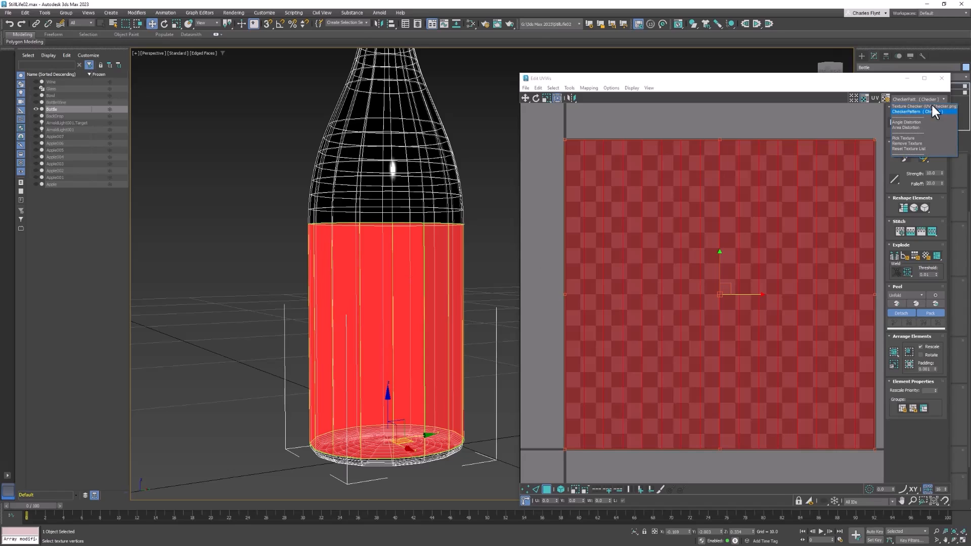
# Step: Show the lettered Texture Checker background, zoom in, and test mirroring the label UVs horizontally
pyautogui.click(941, 99)
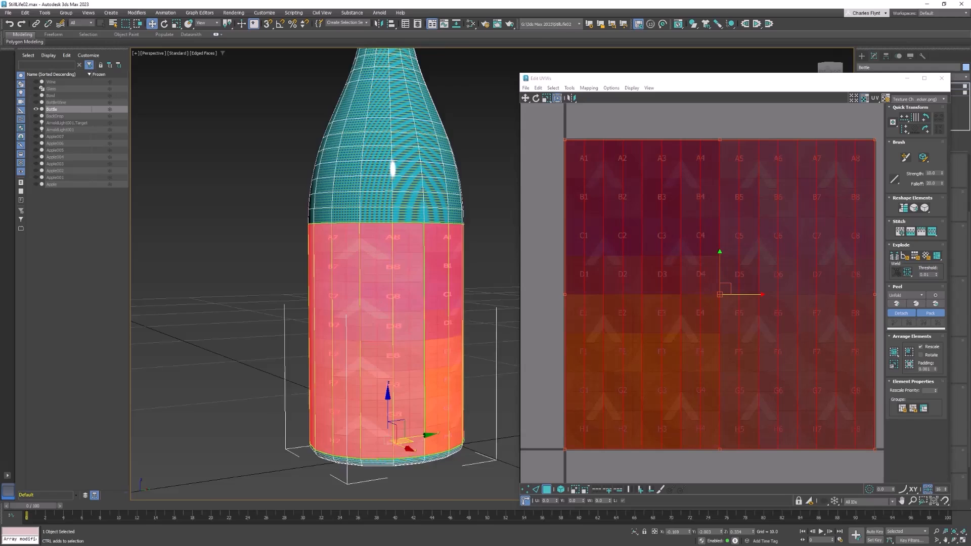
pyautogui.scroll(3)
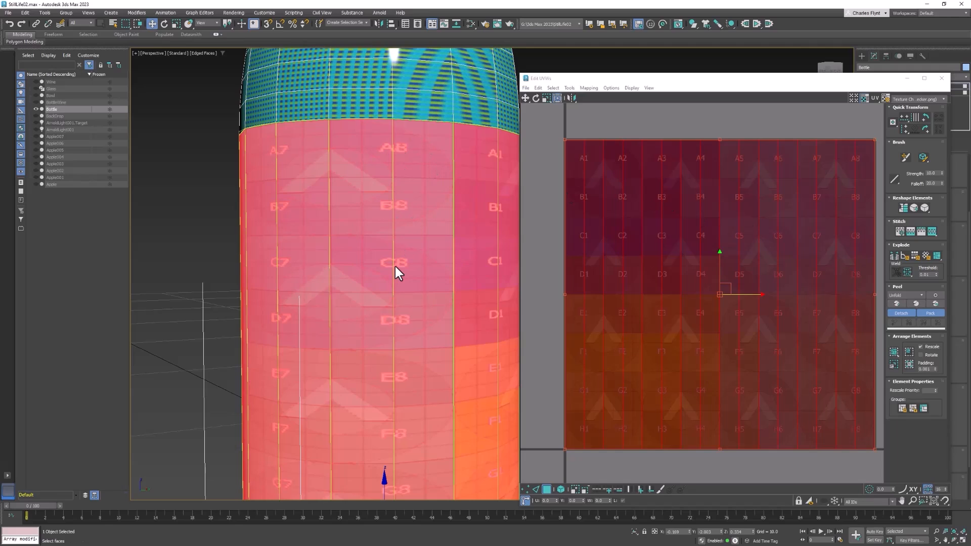
pyautogui.click(557, 98)
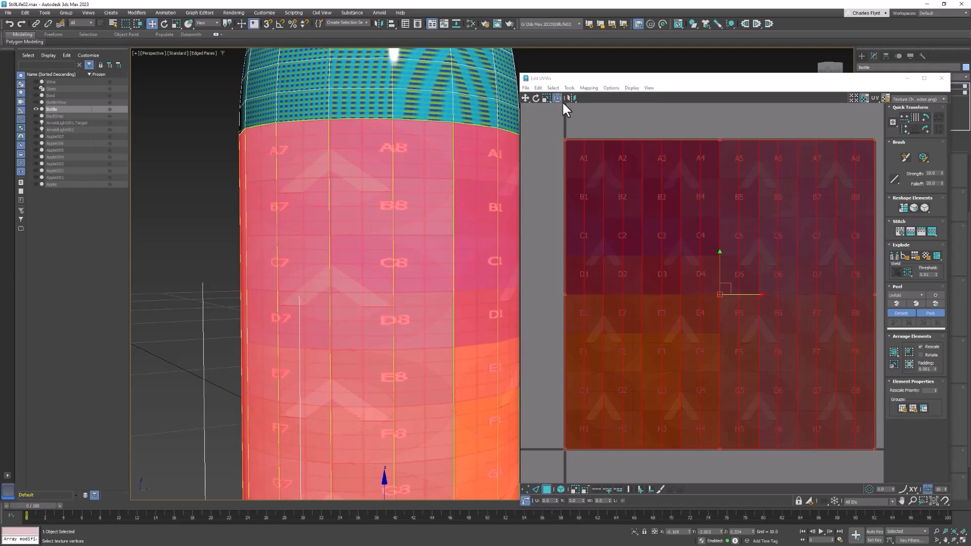
pyautogui.click(568, 87)
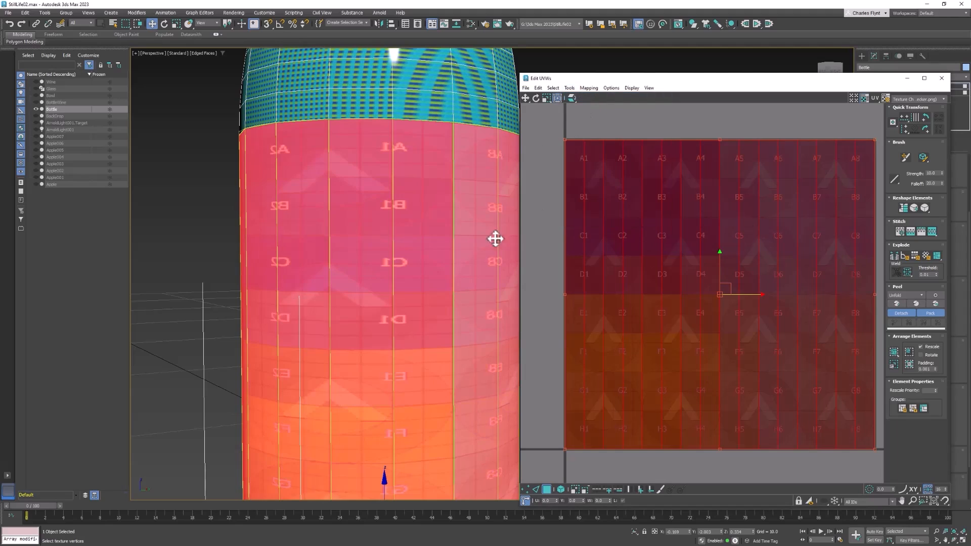
pyautogui.click(588, 87)
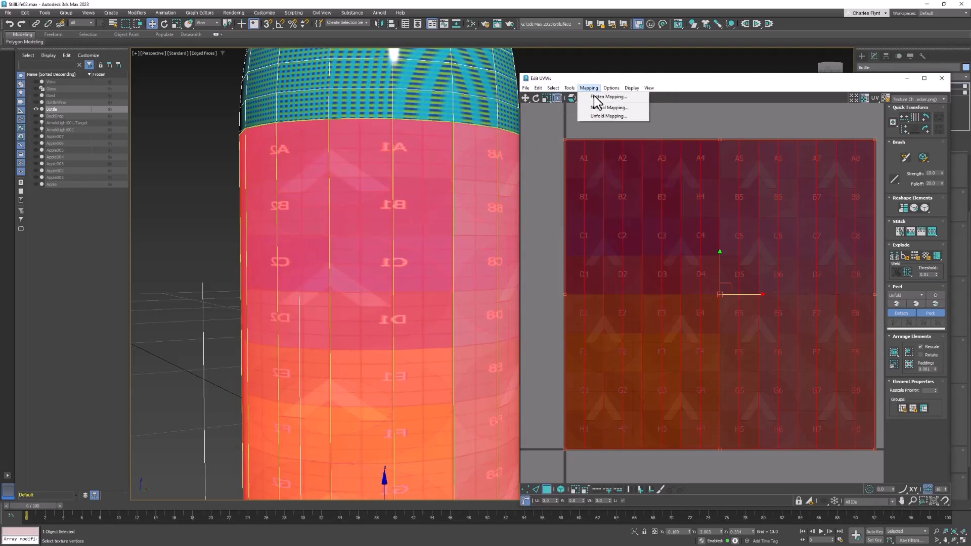
pyautogui.click(568, 87)
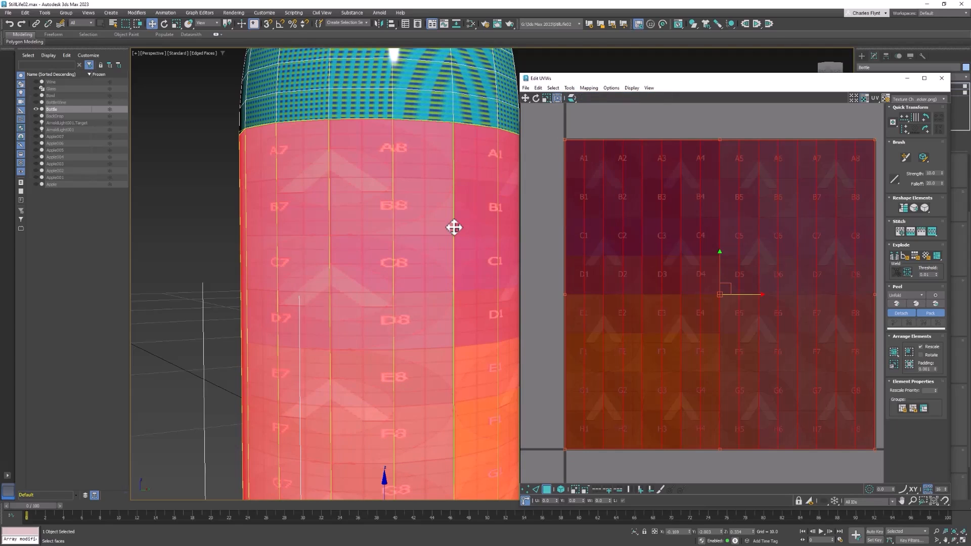
pyautogui.moveTo(404, 184)
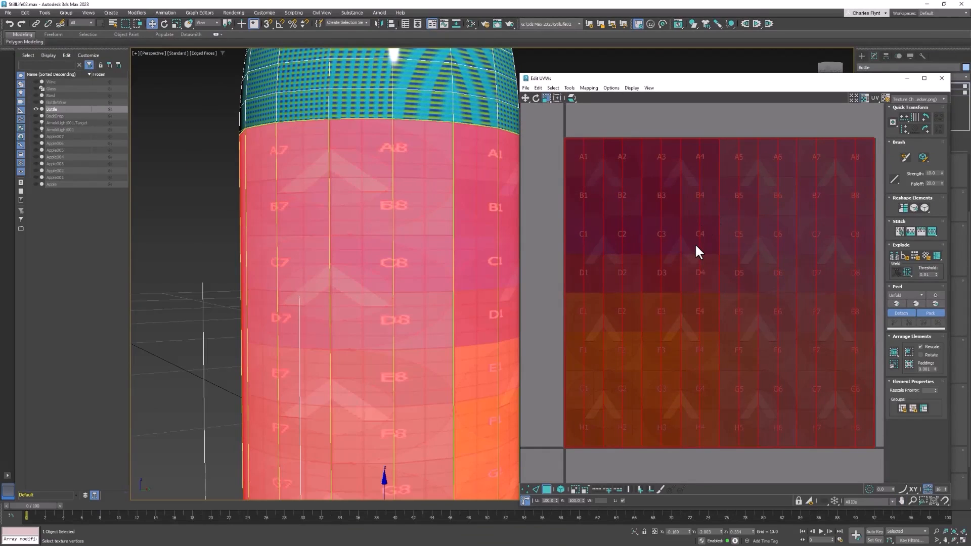
pyautogui.moveTo(524, 499)
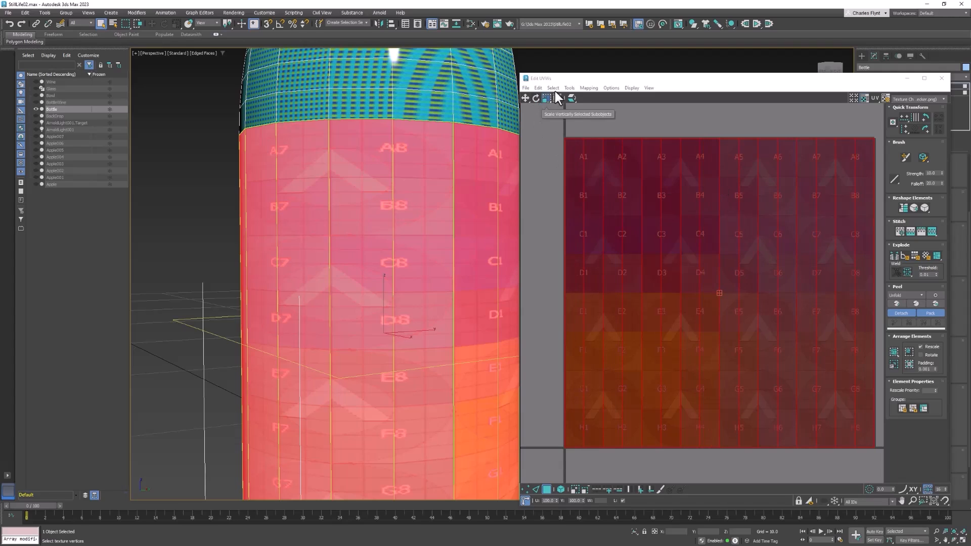
pyautogui.moveTo(536, 99)
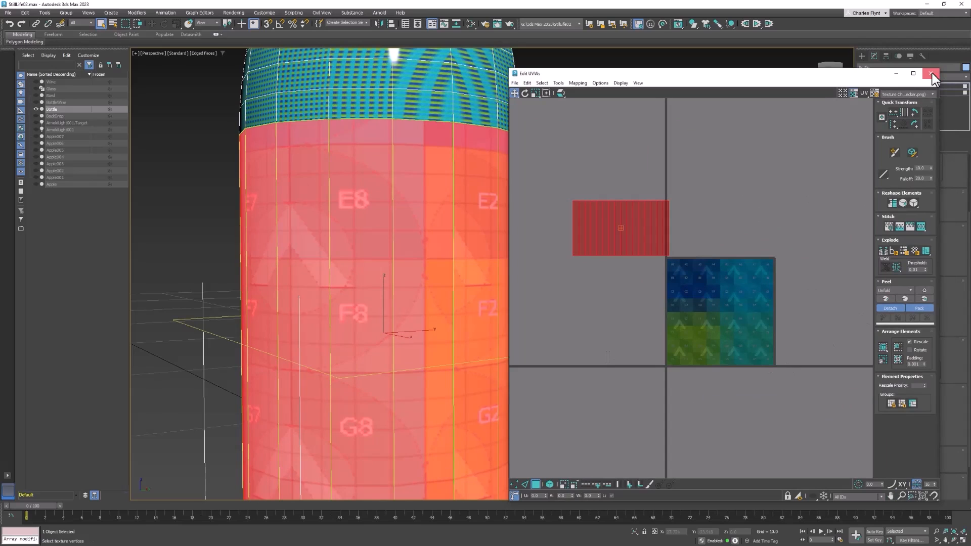
# Step: Close the Edit UVWs window once the label UVs form a short, wide strip
pyautogui.click(931, 72)
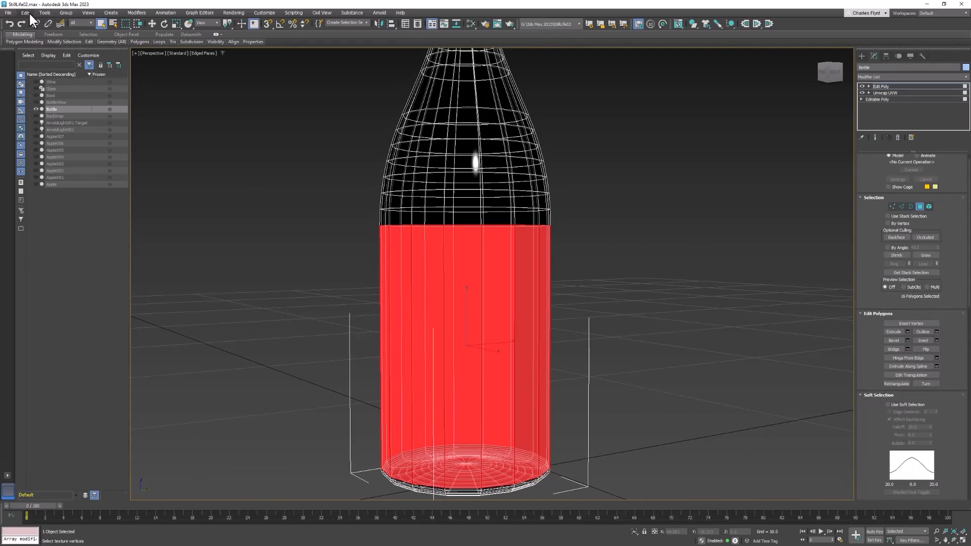
# Step: Select every bottle polygon with Edit > Select All and open the modifier list
pyautogui.click(24, 13)
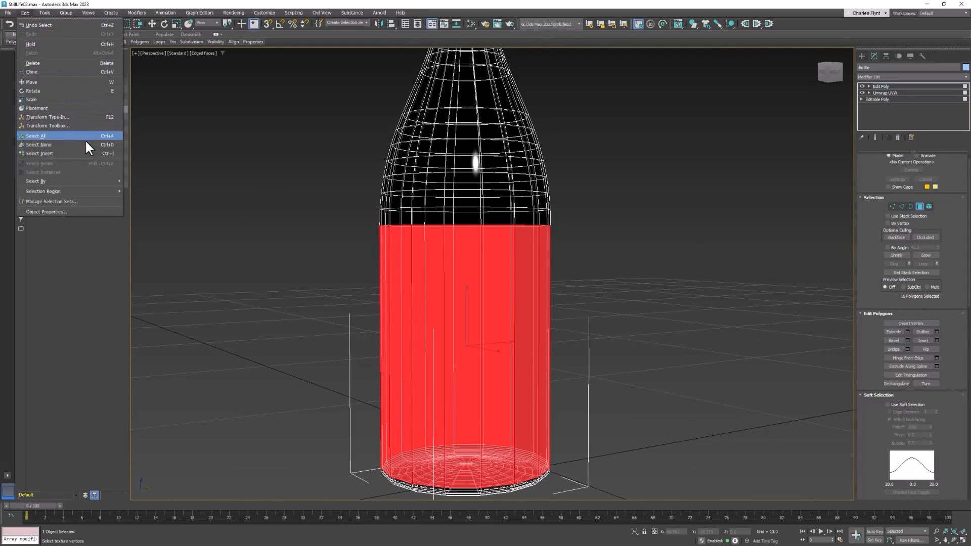
pyautogui.click(35, 136)
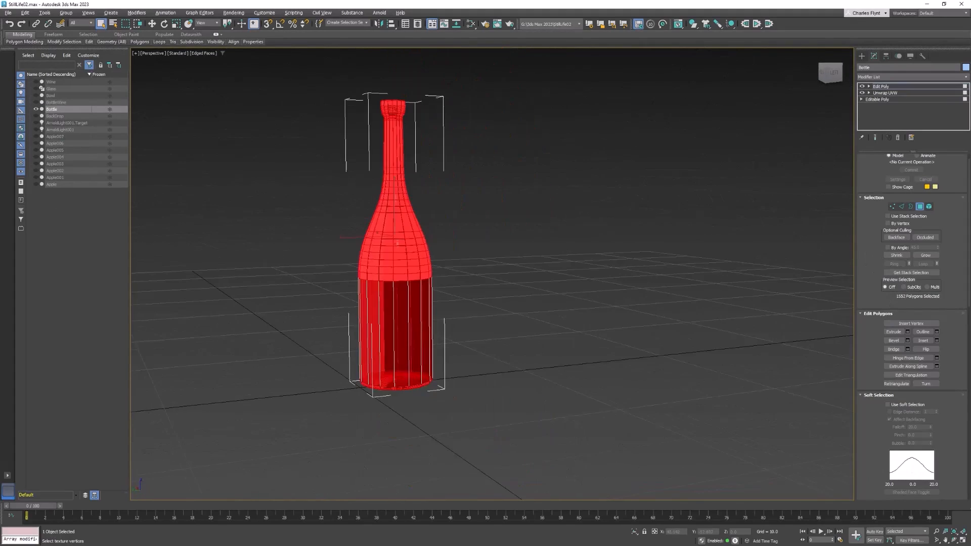
pyautogui.scroll(3)
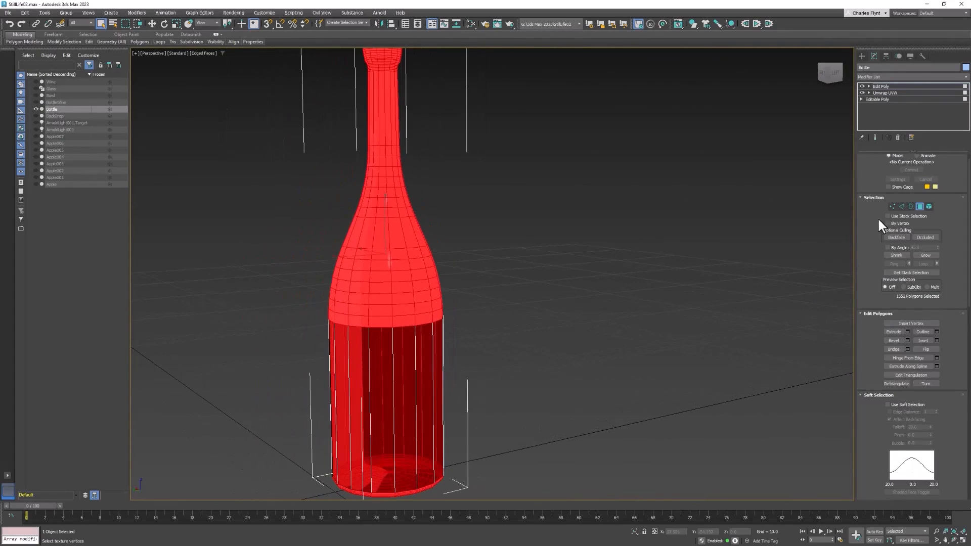
pyautogui.click(910, 77)
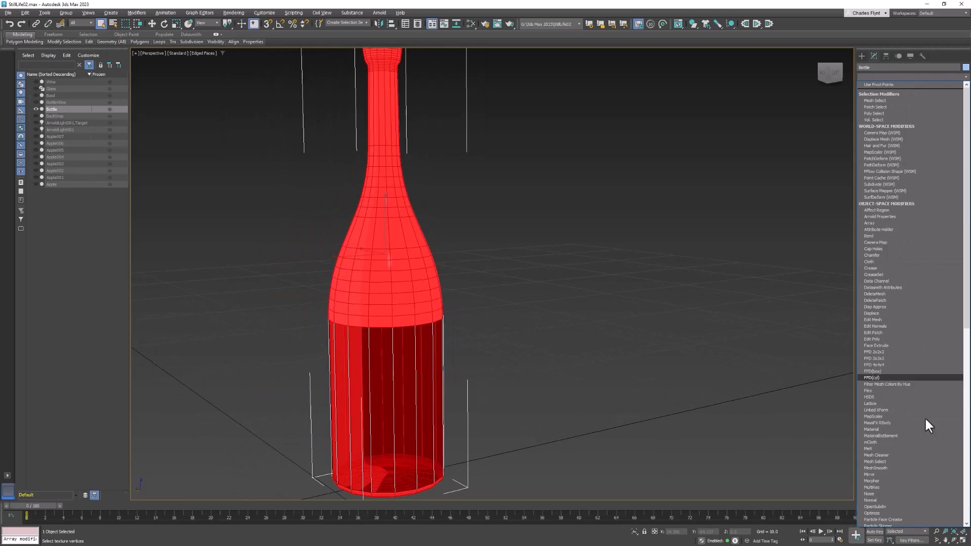
# Step: Add a second Unwrap UVW modifier and open the UV editor for the whole bottle
pyautogui.scroll(-3)
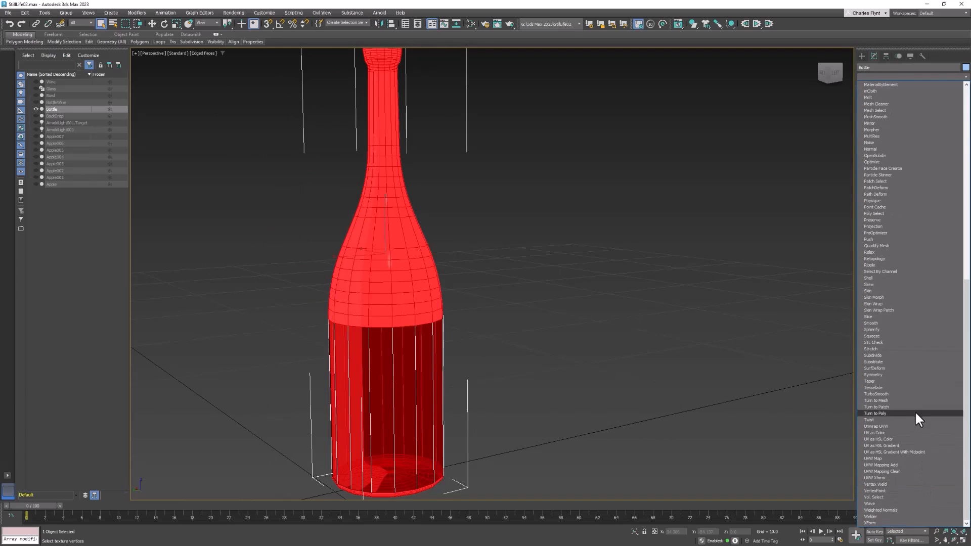
pyautogui.click(875, 425)
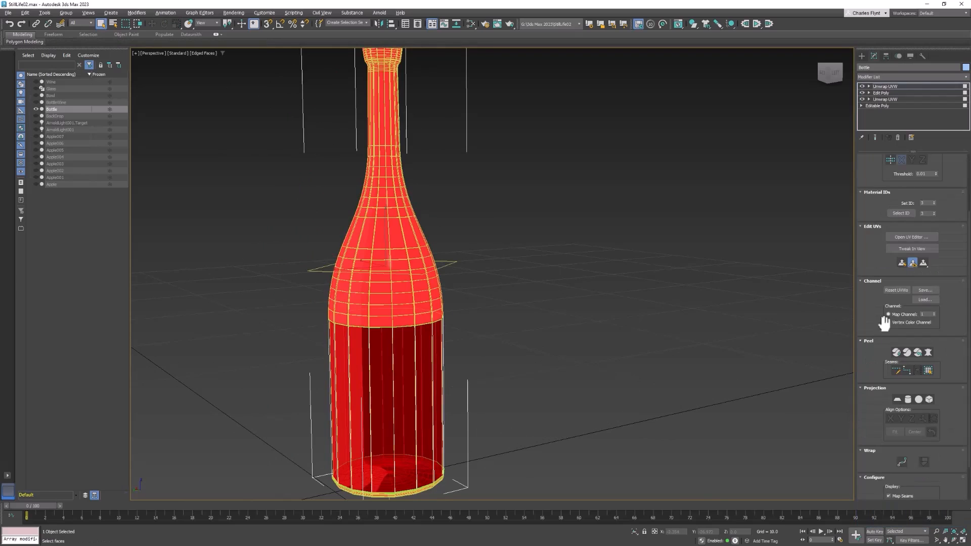
pyautogui.click(909, 236)
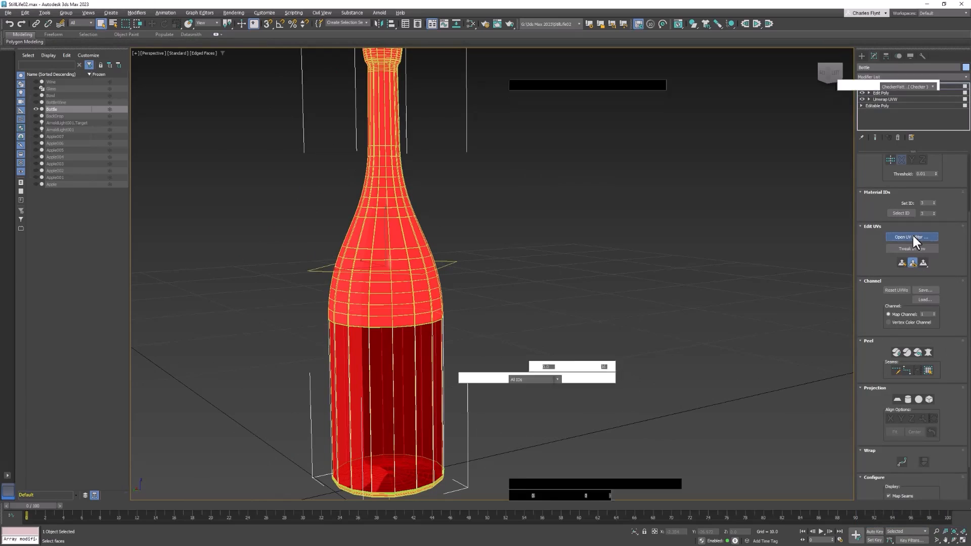
pyautogui.click(909, 237)
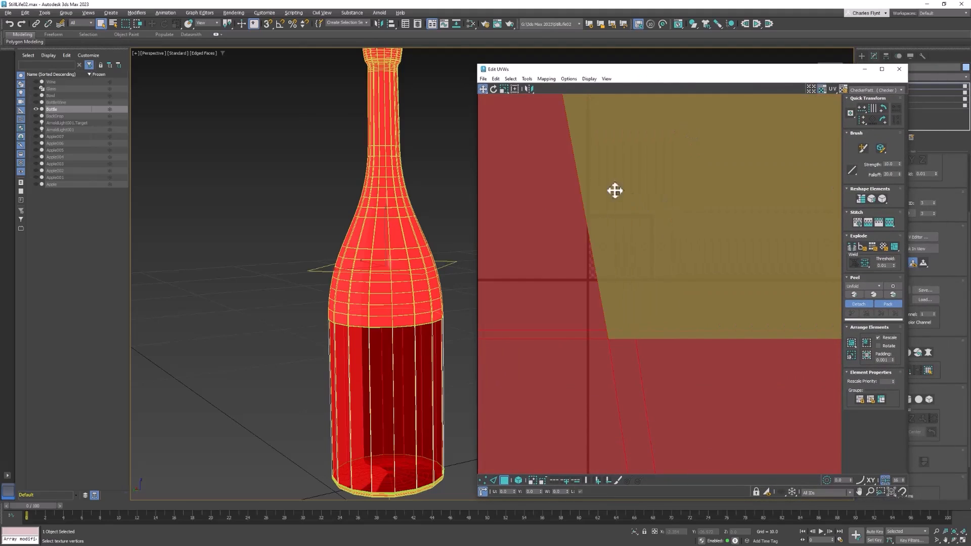
# Step: Run Mapping > Flatten Mapping, confirm with OK, and start scaling down the islands
pyautogui.click(546, 79)
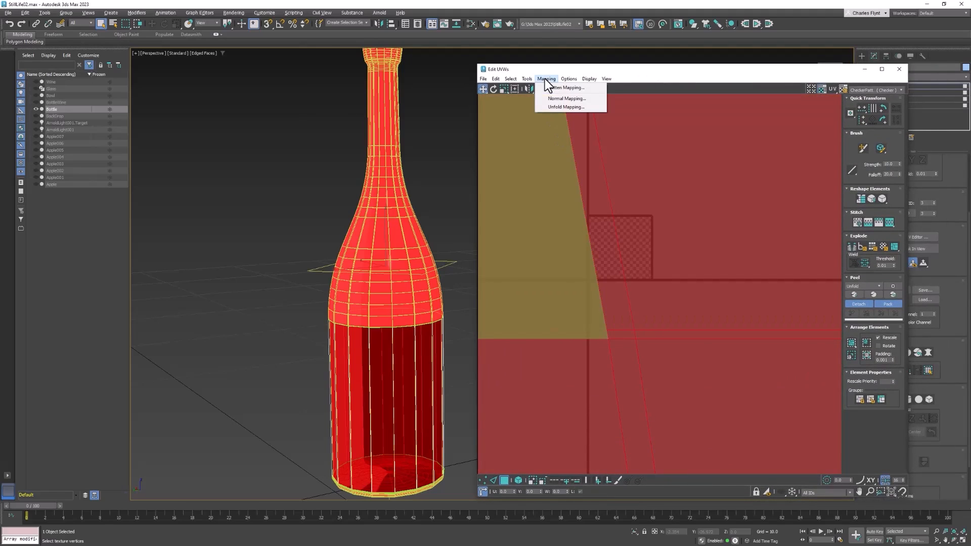
pyautogui.moveTo(580, 87)
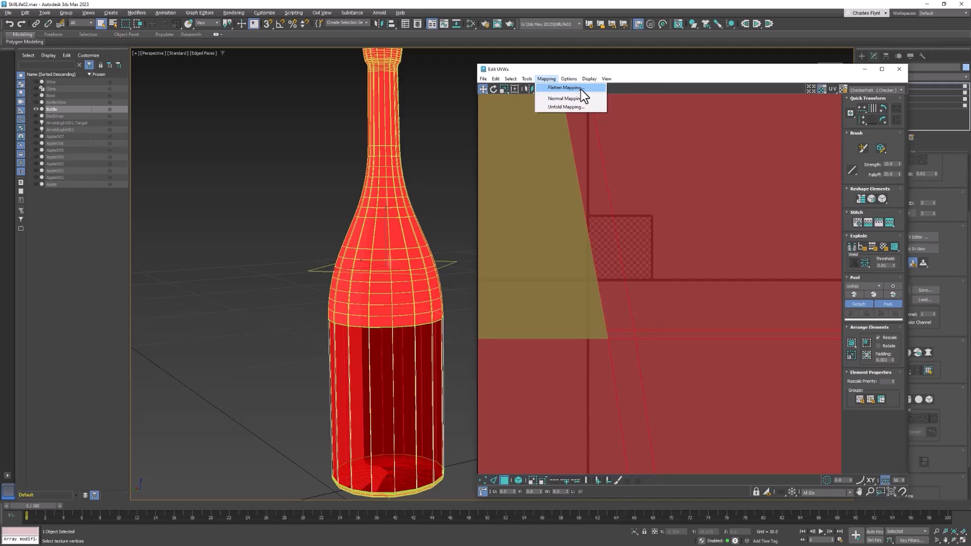
pyautogui.moveTo(543, 86)
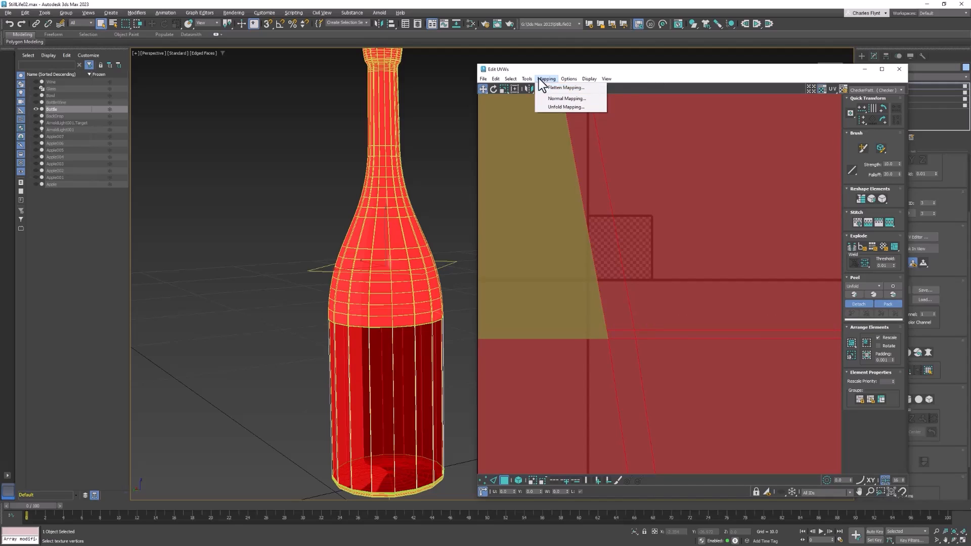
pyautogui.moveTo(573, 87)
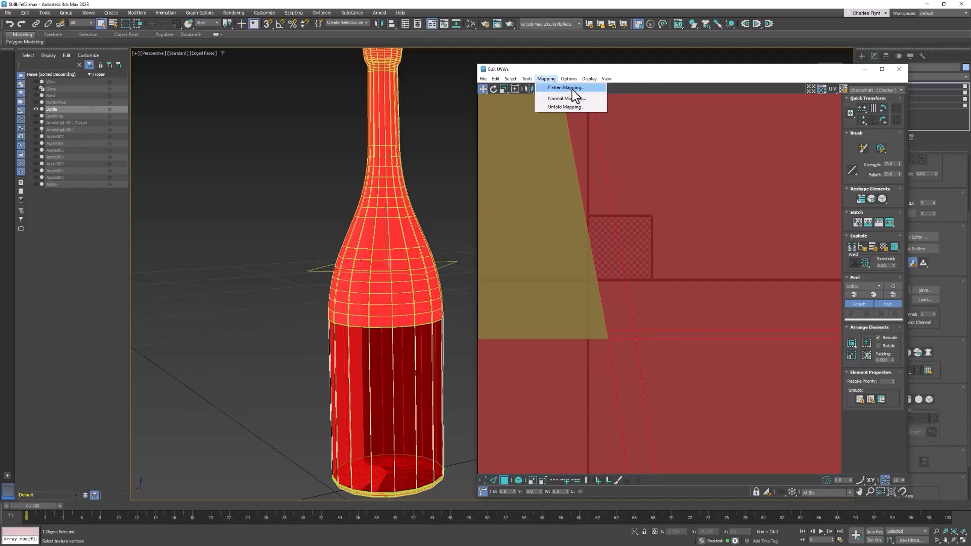
pyautogui.click(563, 87)
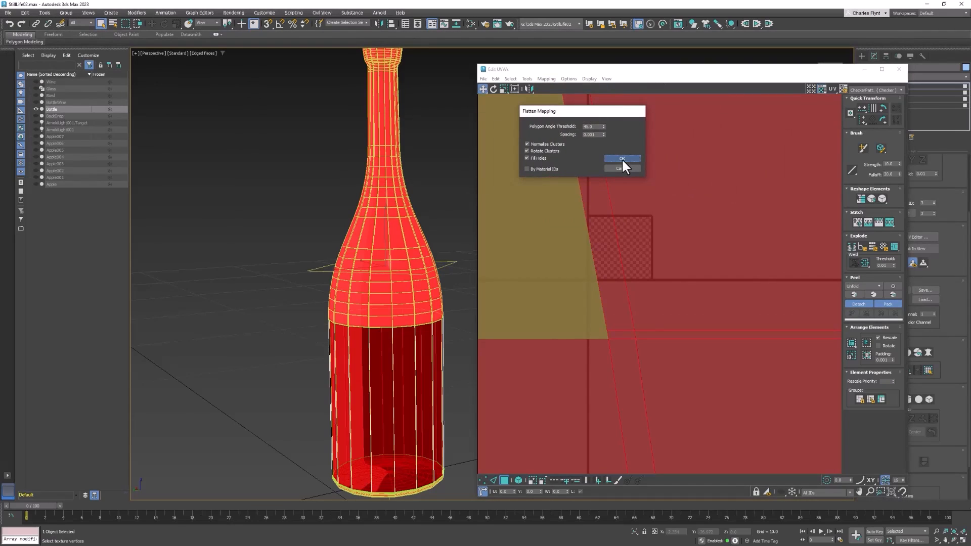
pyautogui.click(621, 158)
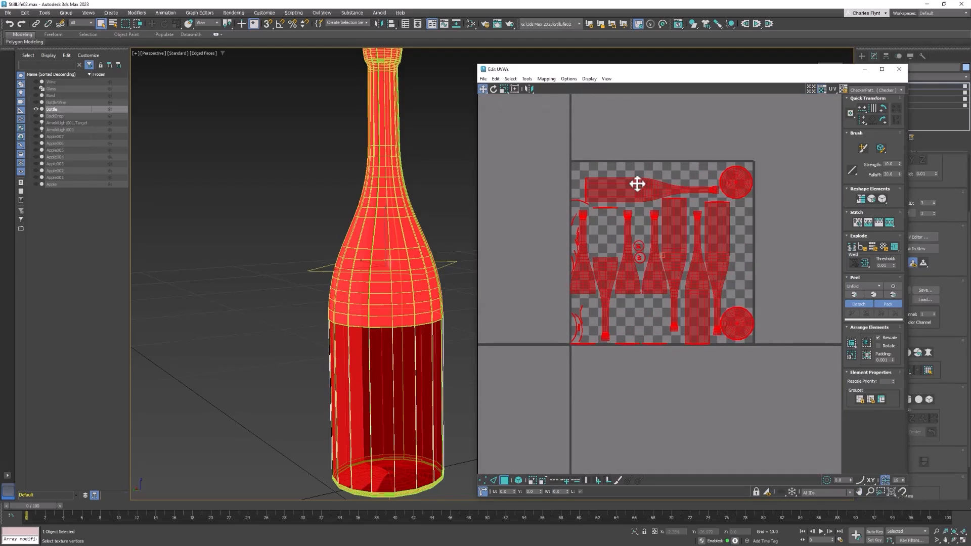
pyautogui.moveTo(504, 95)
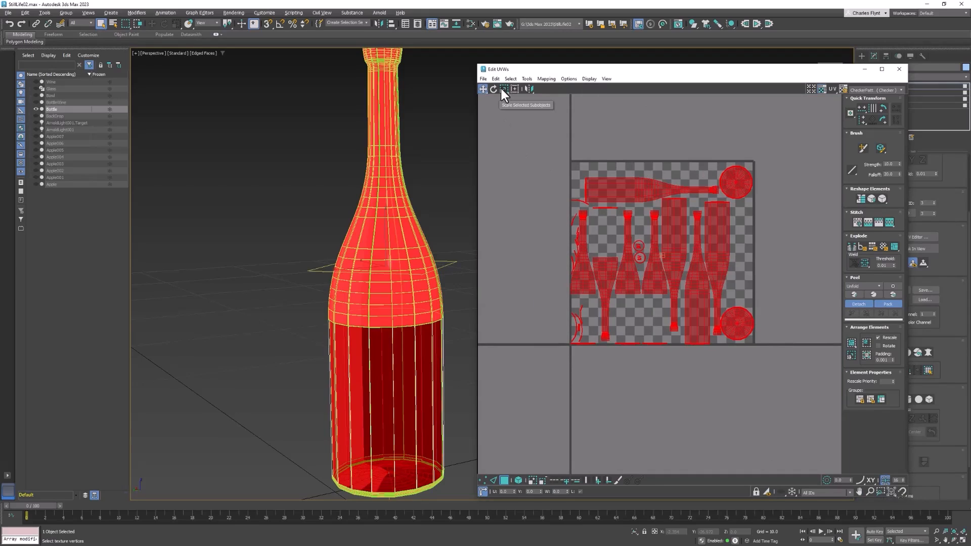
pyautogui.click(505, 89)
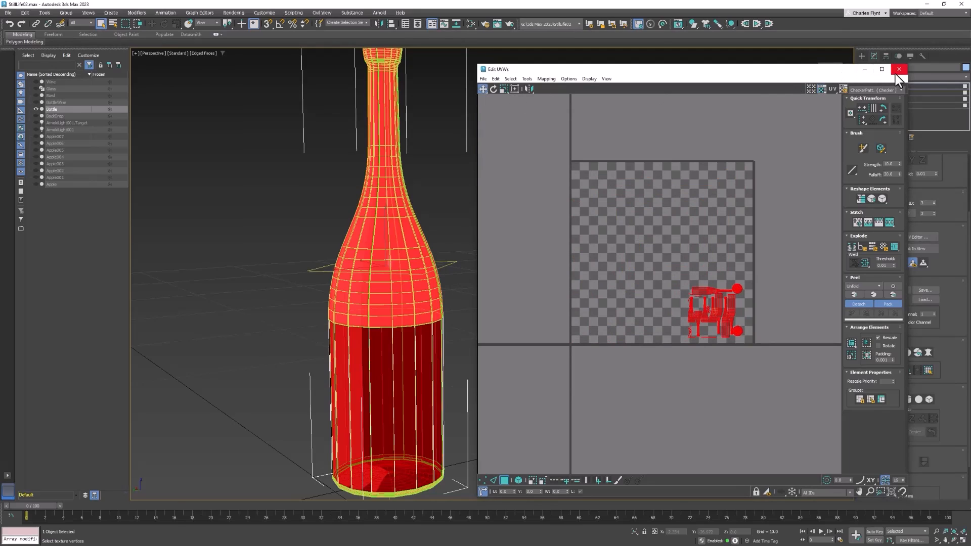
# Step: Close the UV Editor and add an Edit Poly modifier to the bottle
pyautogui.click(898, 69)
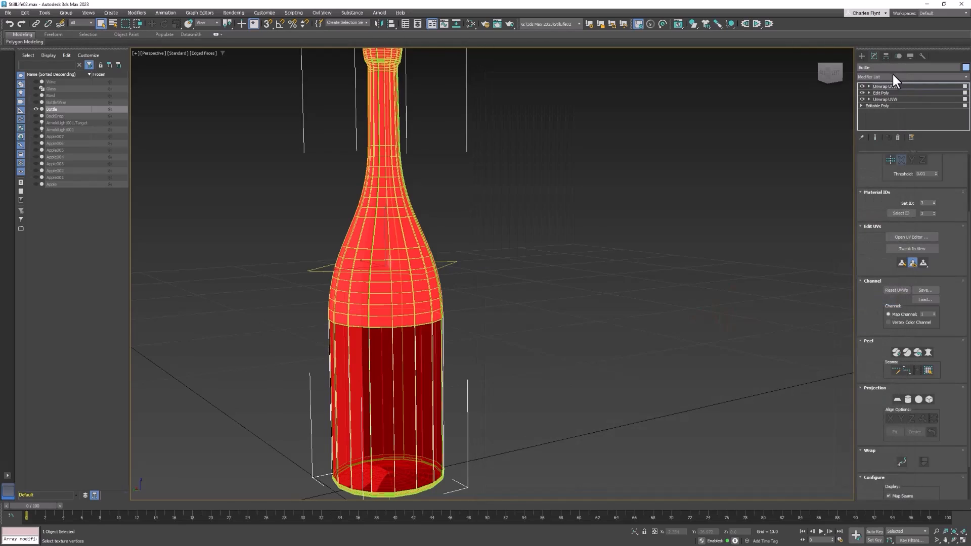
pyautogui.click(910, 77)
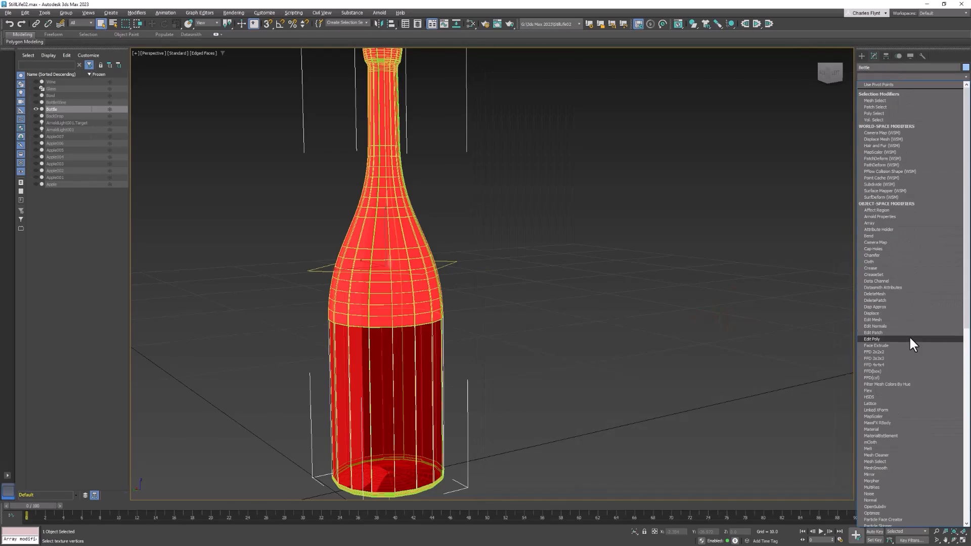
pyautogui.click(872, 339)
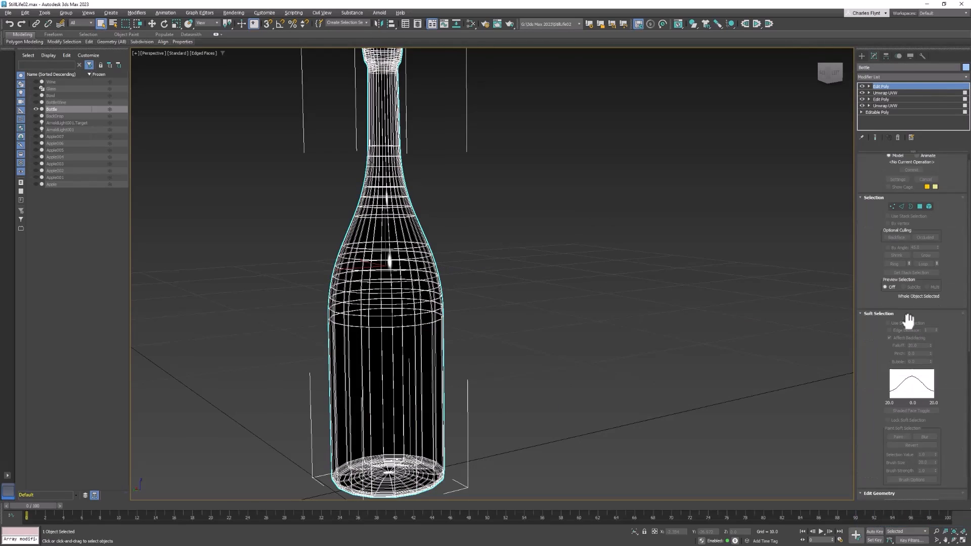
# Step: Add an Unwrap UVW modifier on top and reopen the UV Editor
pyautogui.click(906, 76)
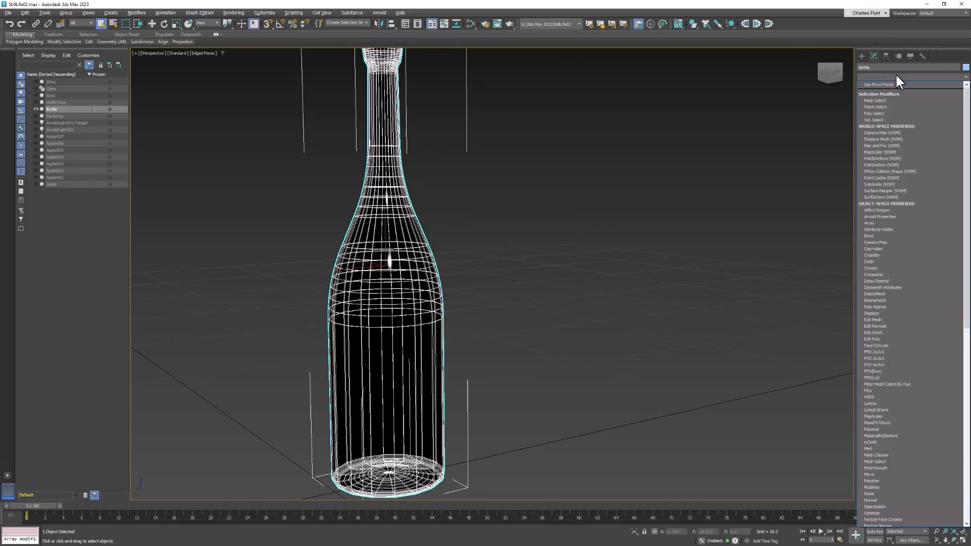
pyautogui.scroll(-3)
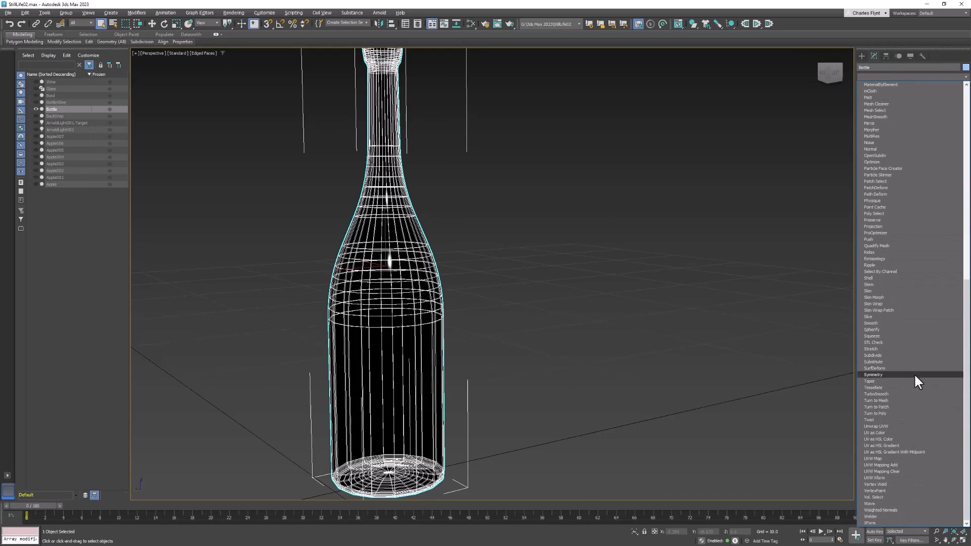
pyautogui.moveTo(910, 426)
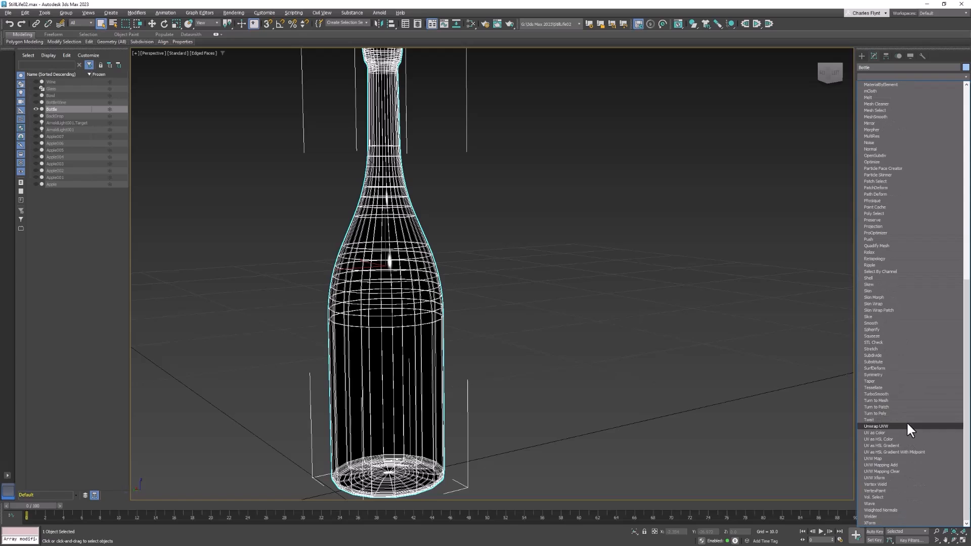
pyautogui.click(877, 425)
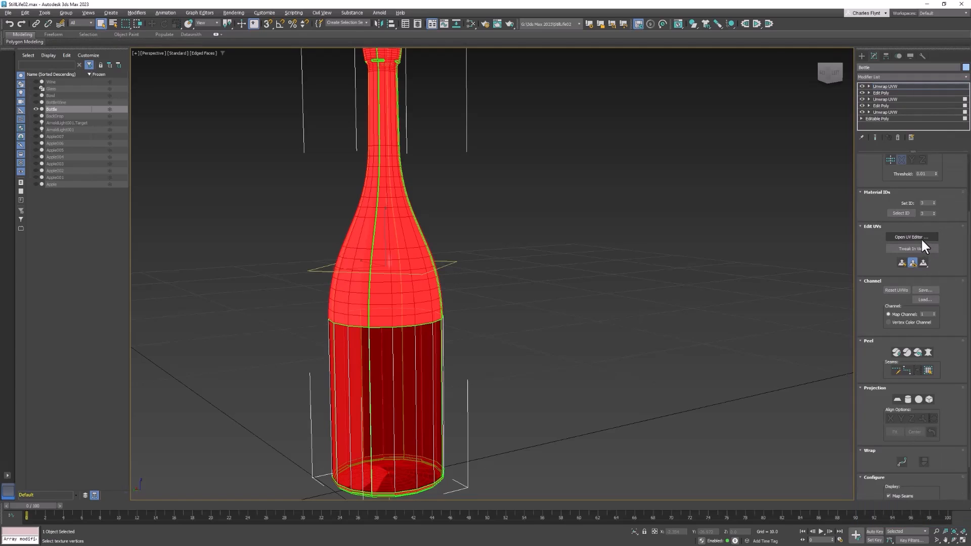
pyautogui.click(910, 236)
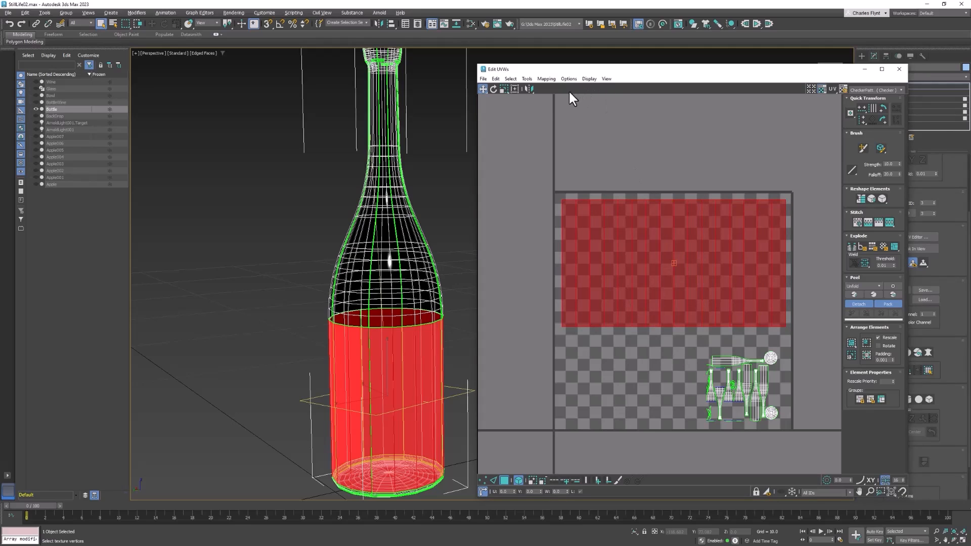
# Step: Render a UVW template image of the bottle's label strip and small islands
pyautogui.click(525, 79)
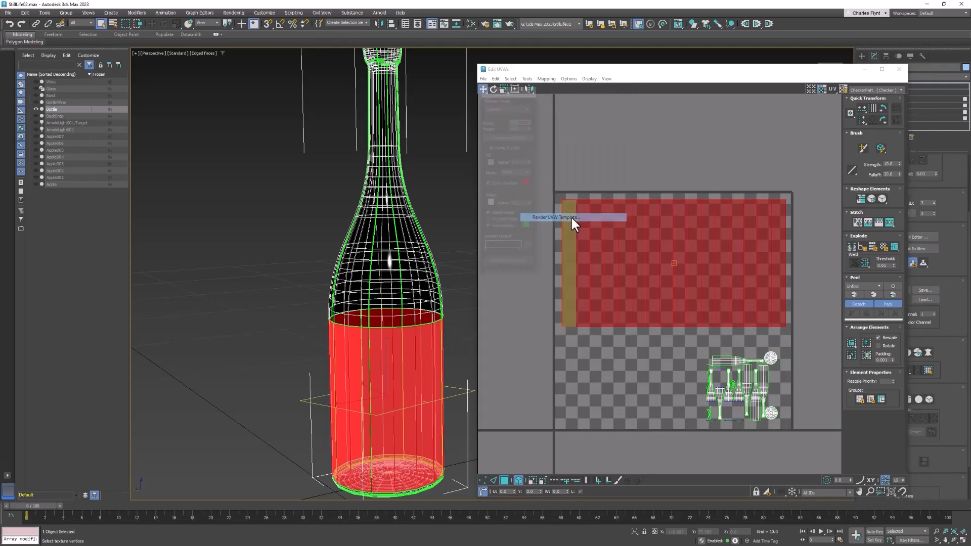
pyautogui.click(563, 217)
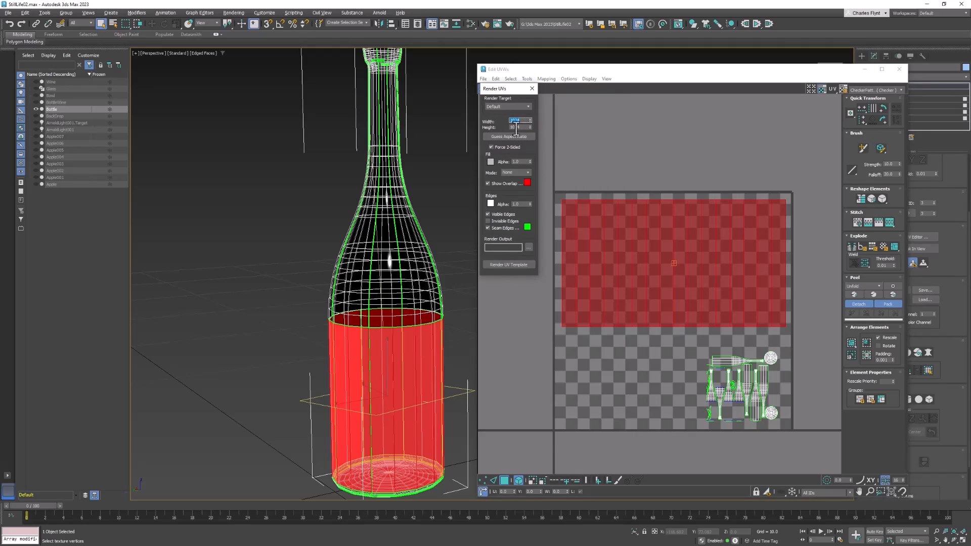
pyautogui.click(507, 265)
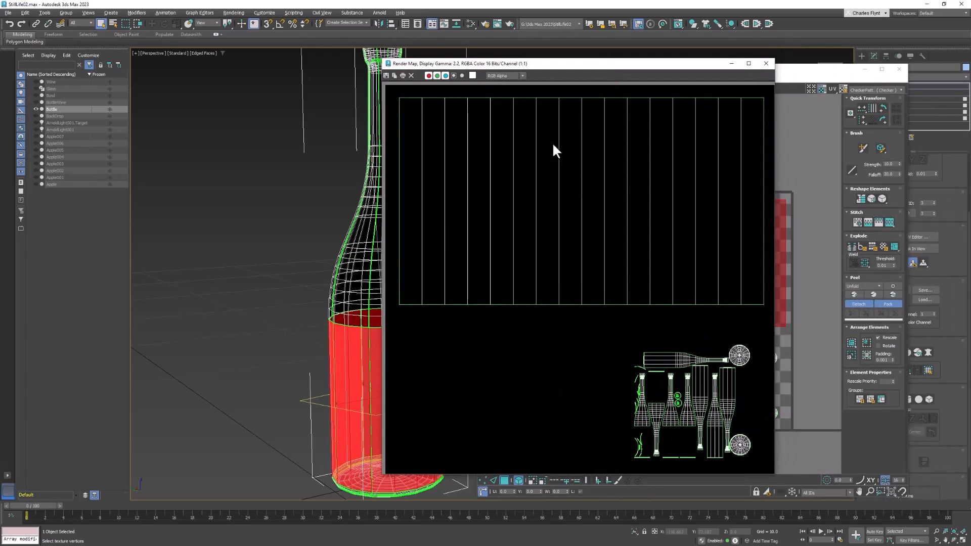
pyautogui.moveTo(535, 190)
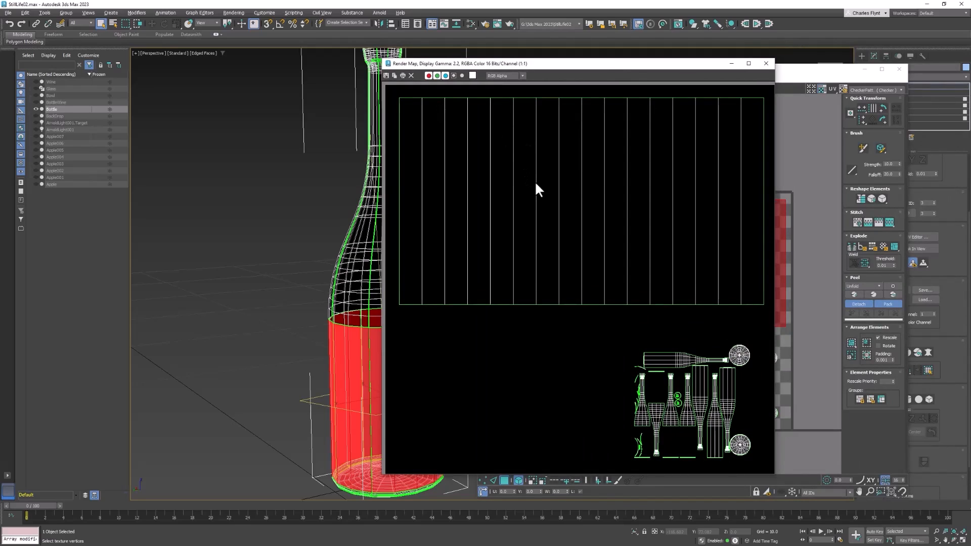
pyautogui.moveTo(413, 153)
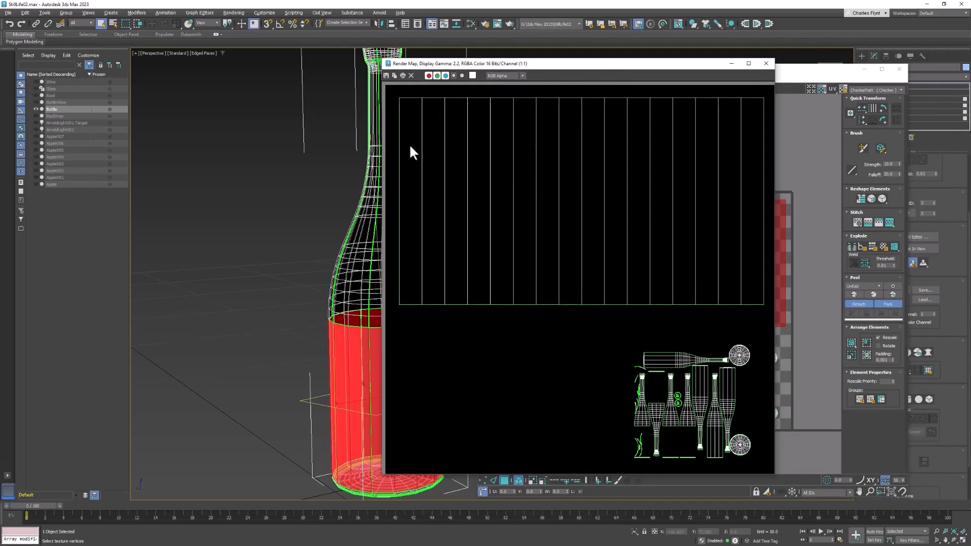
# Step: Save the rendered template as BottleUVW, JPEG type, in the project images folder
pyautogui.click(385, 75)
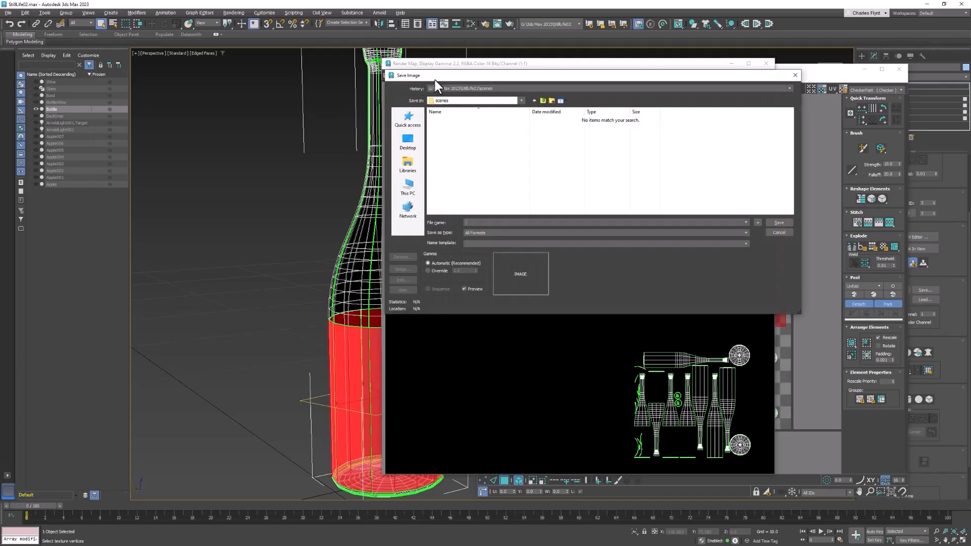
pyautogui.moveTo(491, 93)
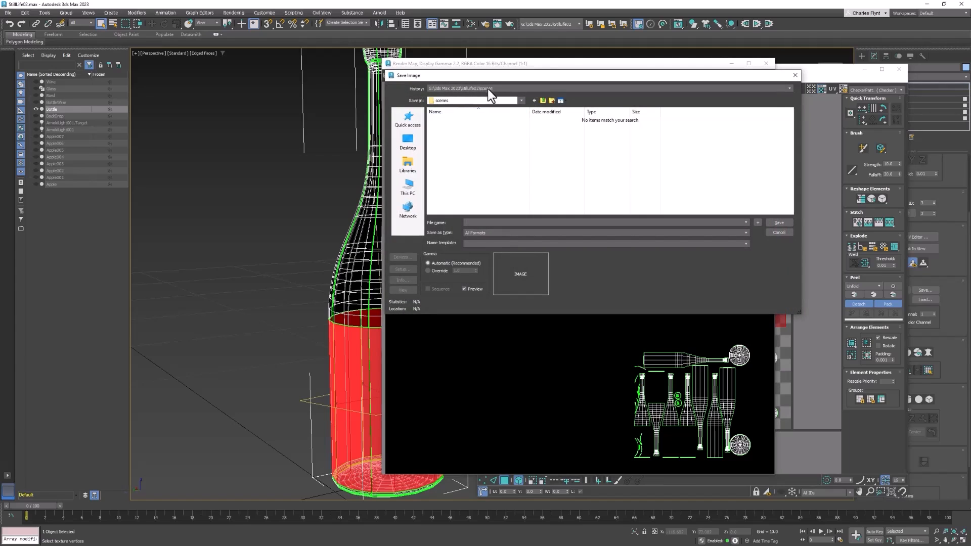
pyautogui.click(544, 100)
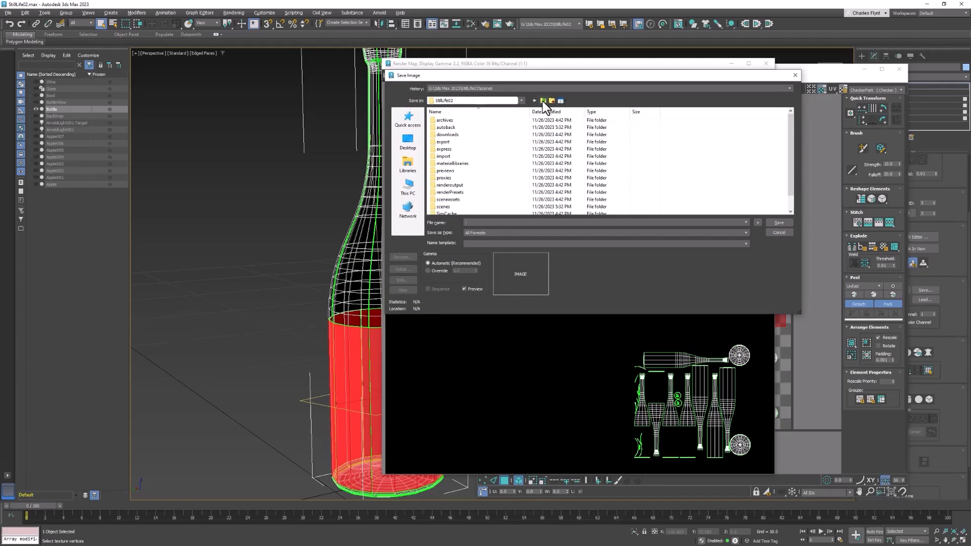
pyautogui.scroll(-3)
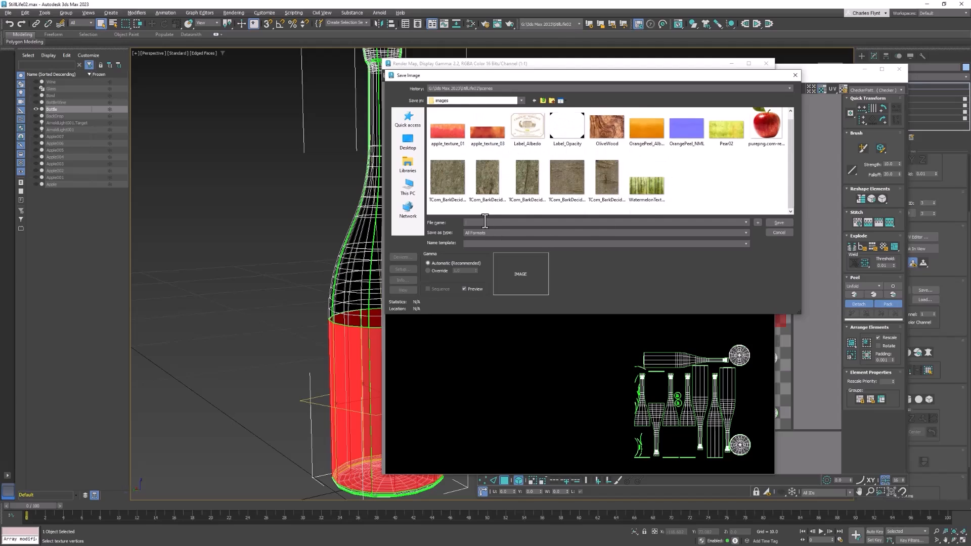
pyautogui.write('BottleUVW')
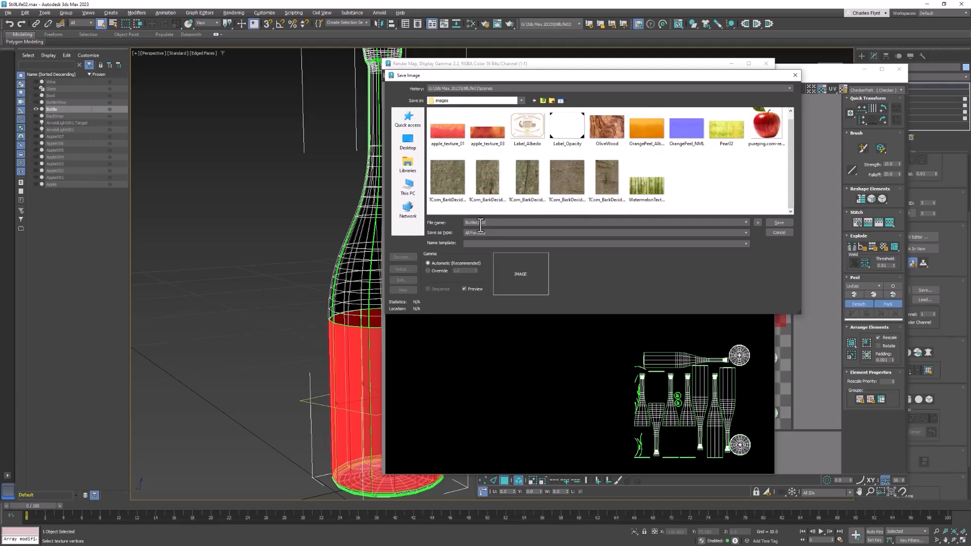
pyautogui.click(756, 232)
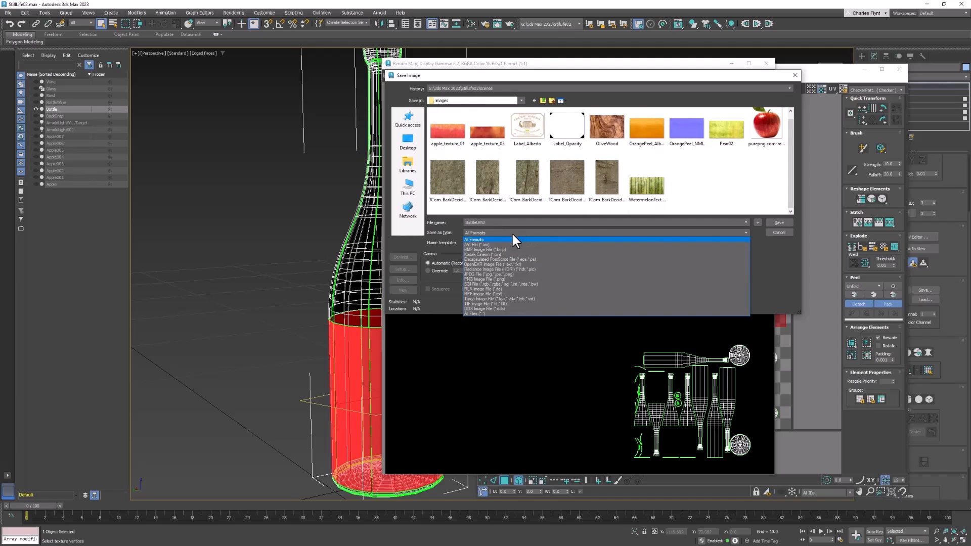
pyautogui.click(485, 274)
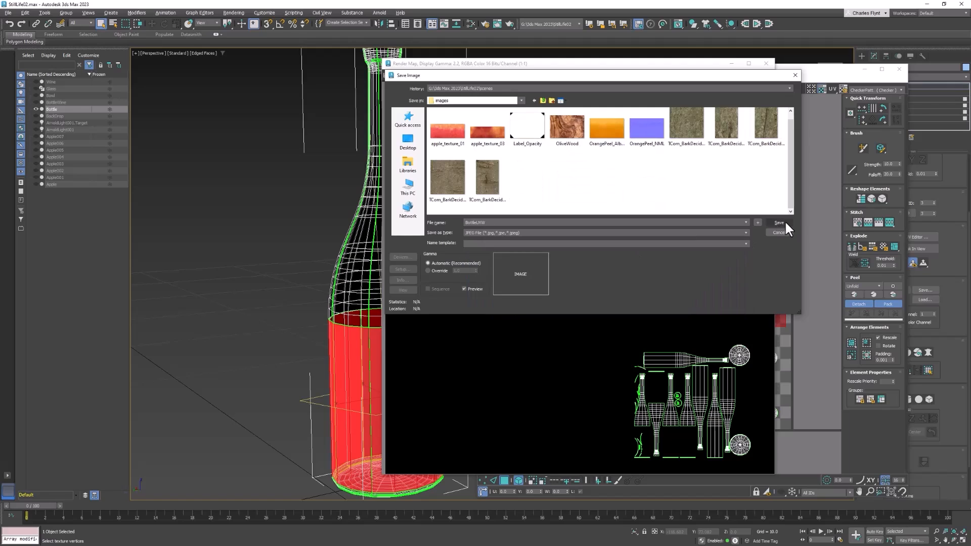
pyautogui.click(778, 222)
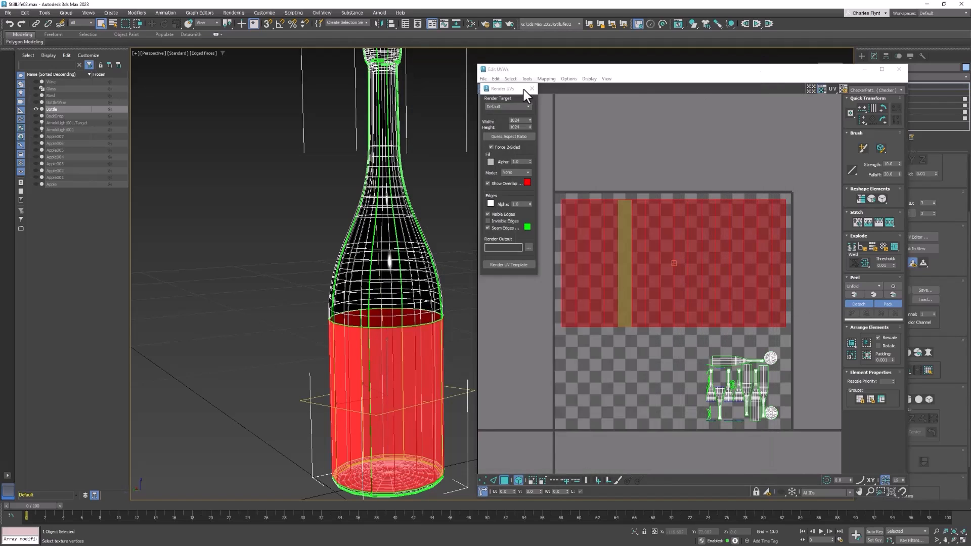
# Step: Close the Render UVs dialog and Edit UVWs window, then add an Edit Poly modifier
pyautogui.click(531, 88)
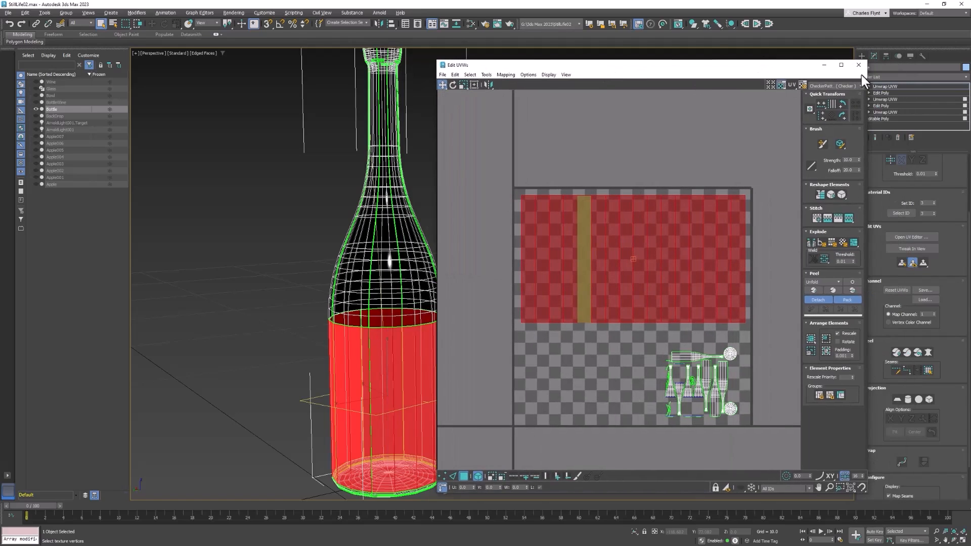
pyautogui.click(858, 64)
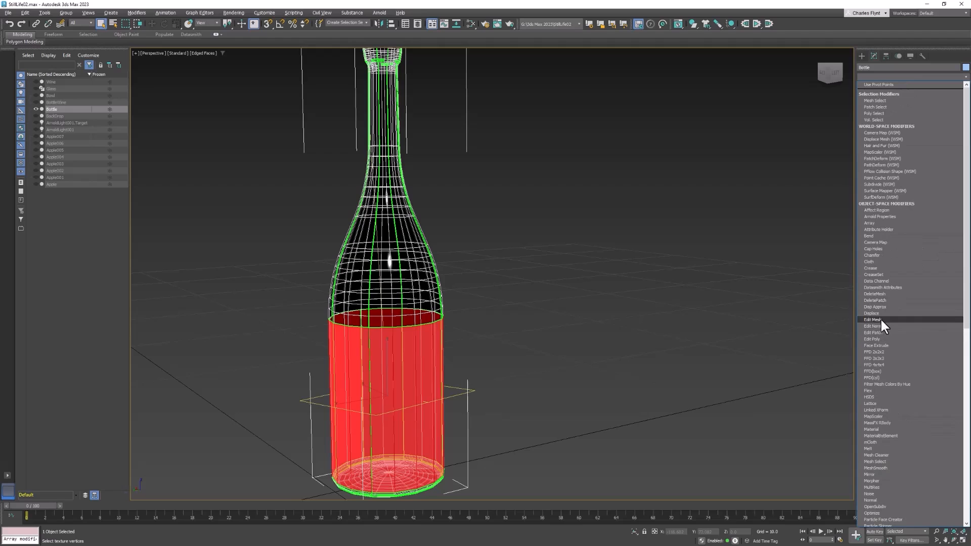
pyautogui.click(873, 339)
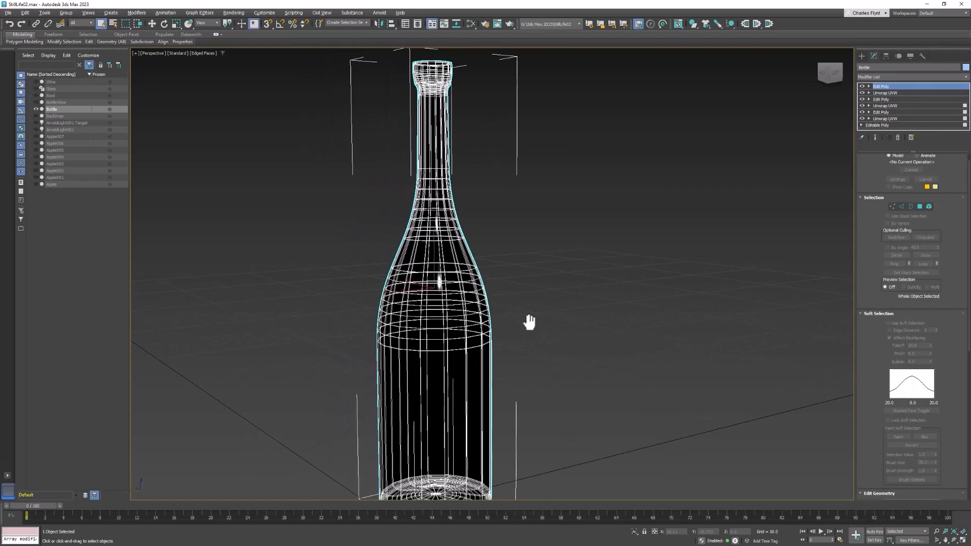
pyautogui.scroll(-3)
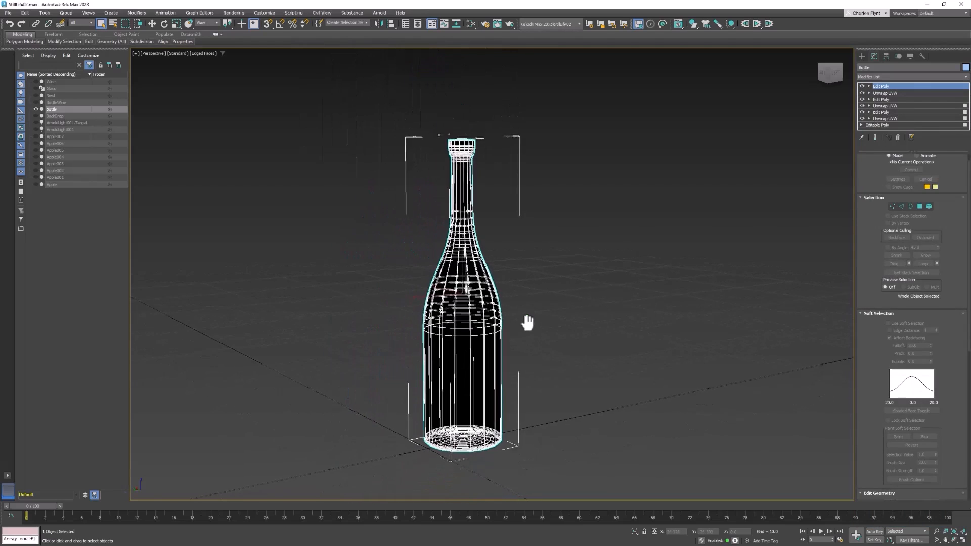